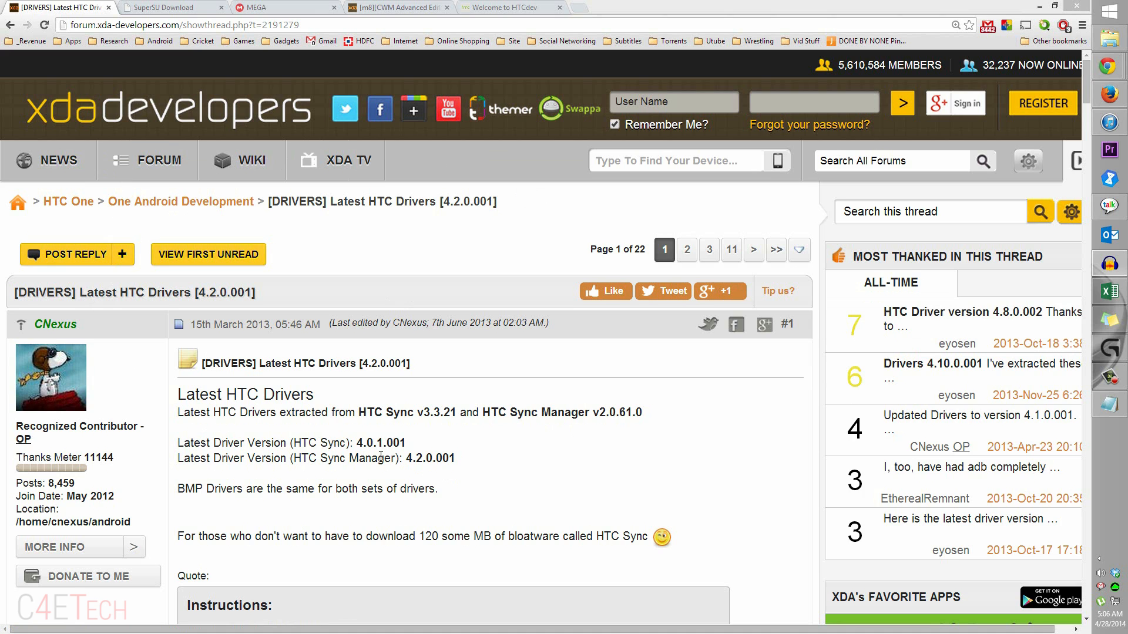
Review the SuperSU, AndroidSDKSlim.zip and PhilZ Touch tabs, opening then closing the goo.im m8 folder.
scroll(down, 3)
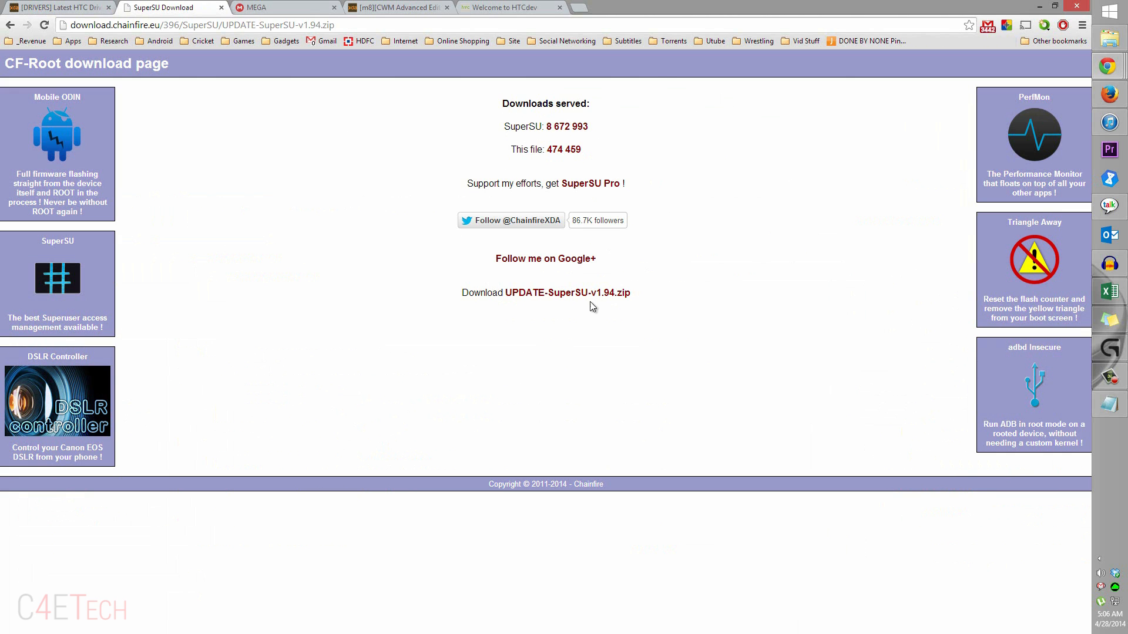
mouse_move(571, 276)
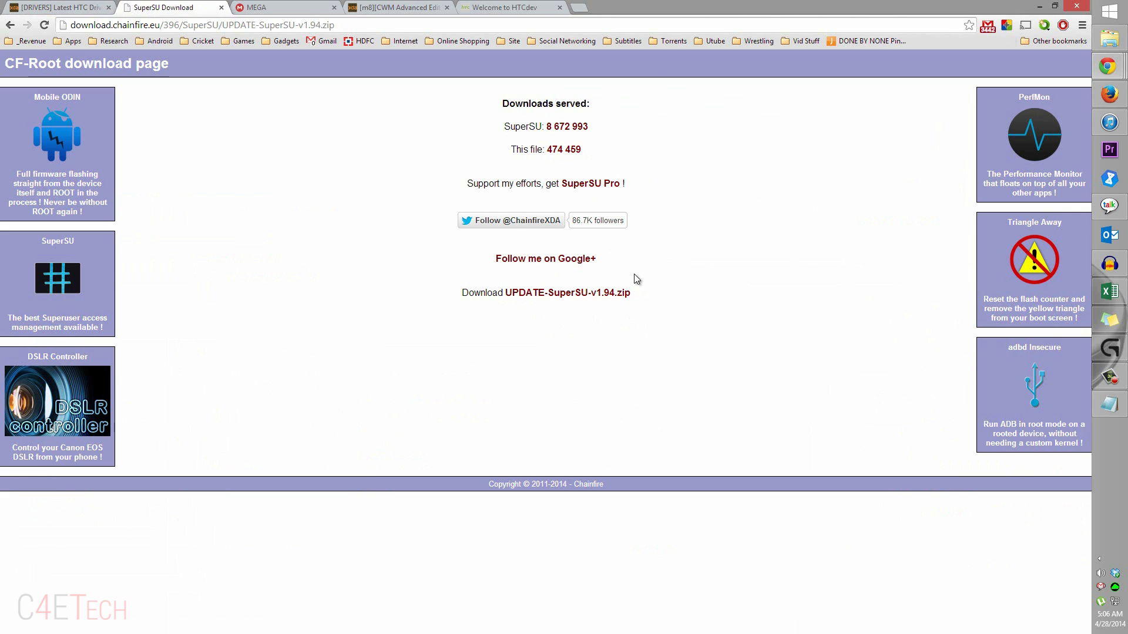
mouse_move(626, 309)
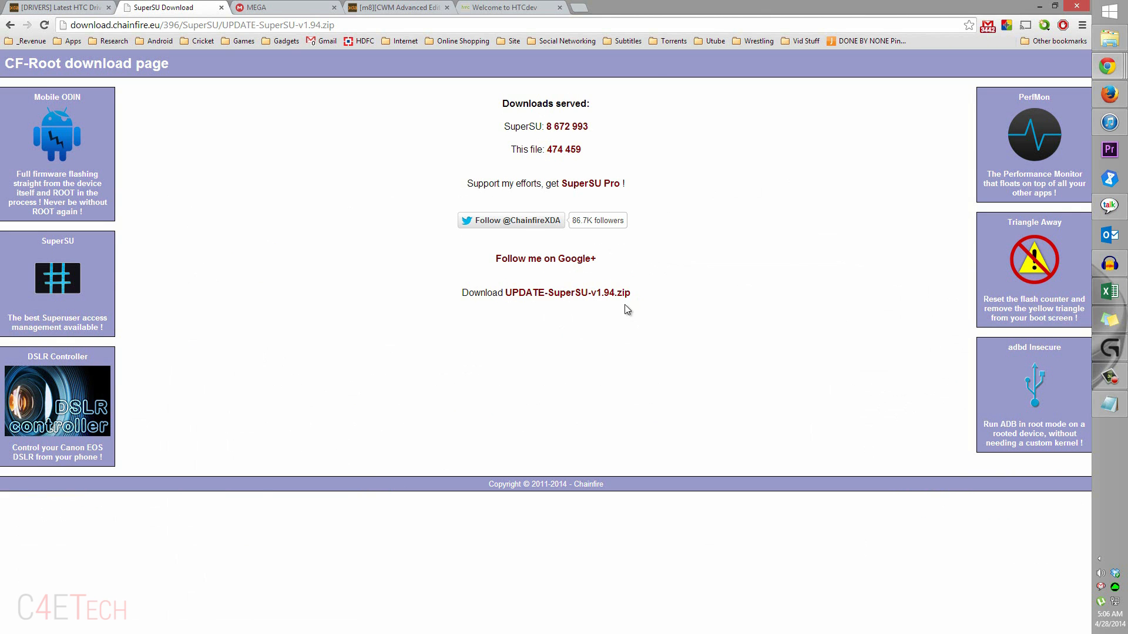
click(280, 7)
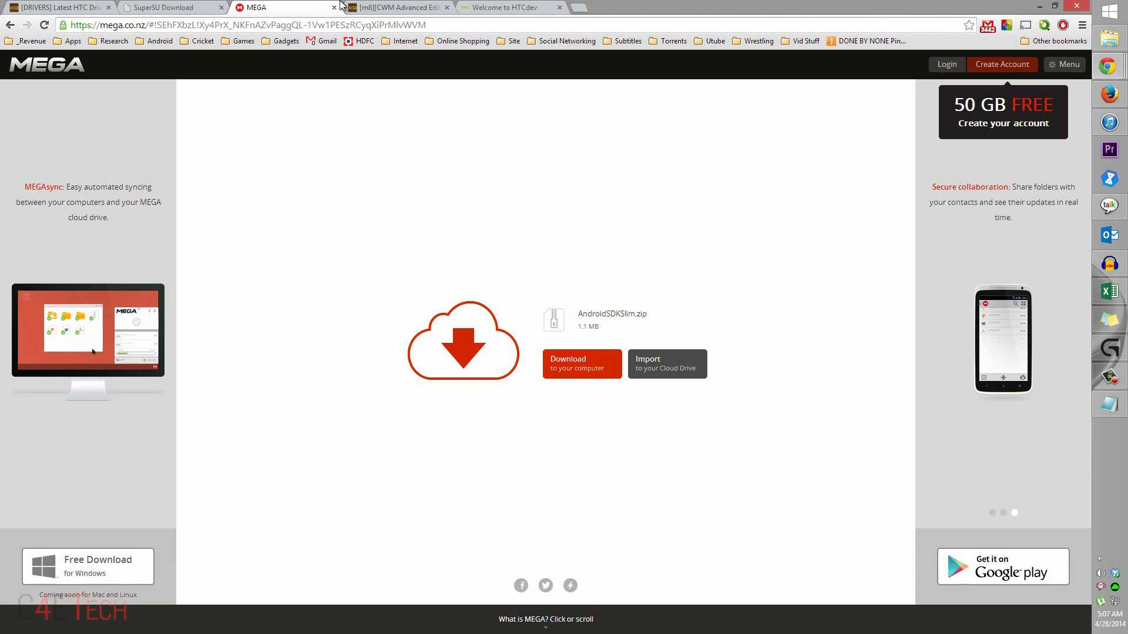
click(394, 8)
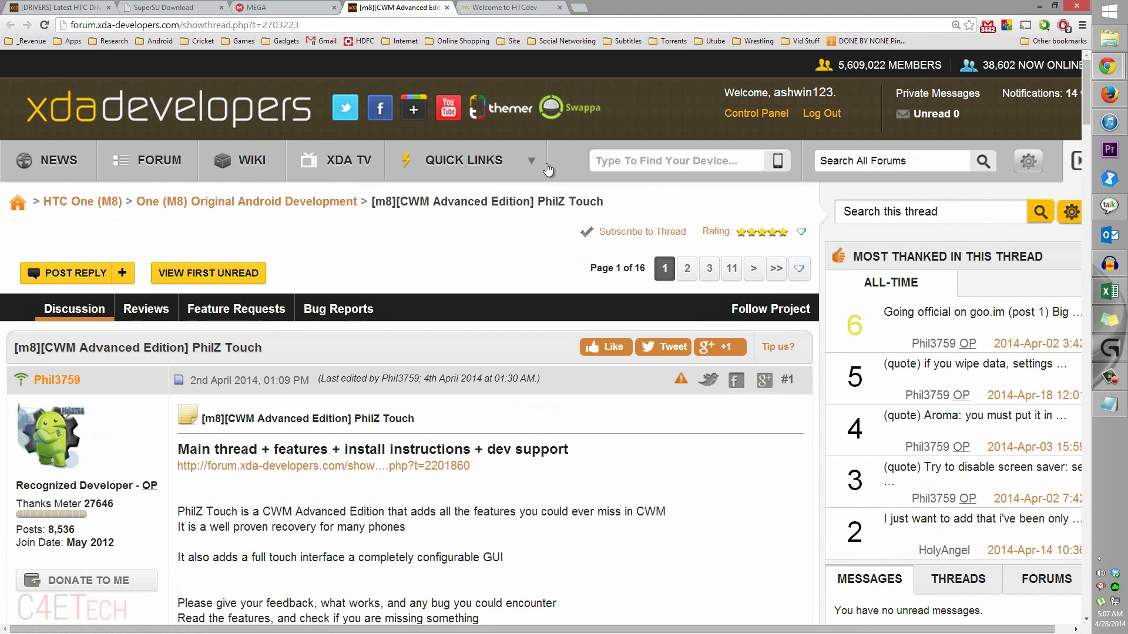
scroll(down, 3)
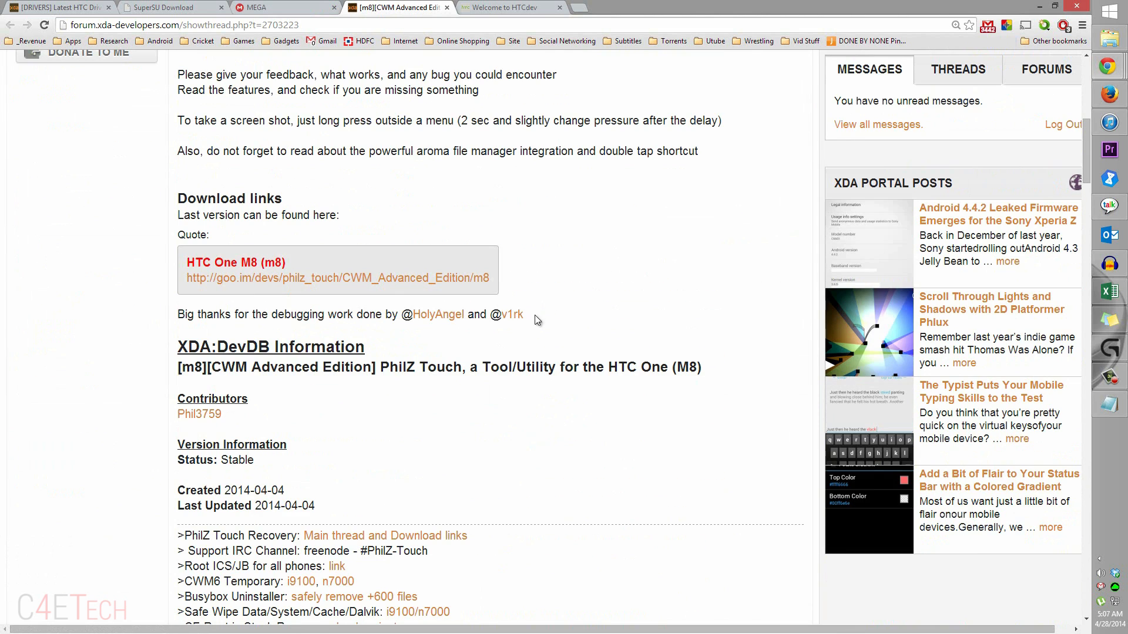
mouse_move(410, 288)
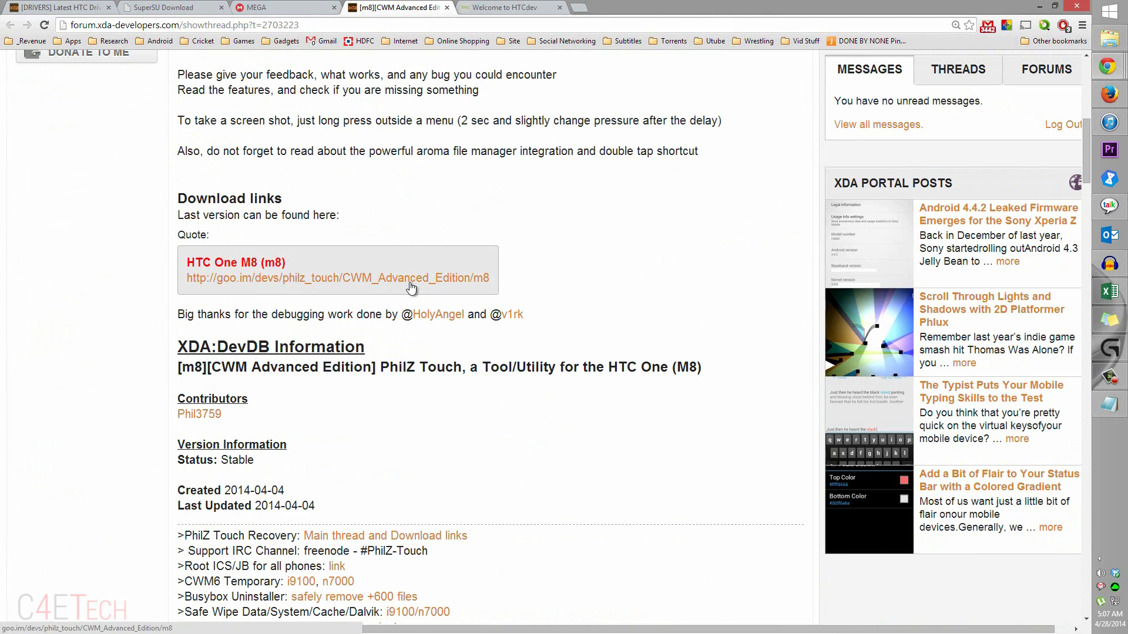
click(336, 278)
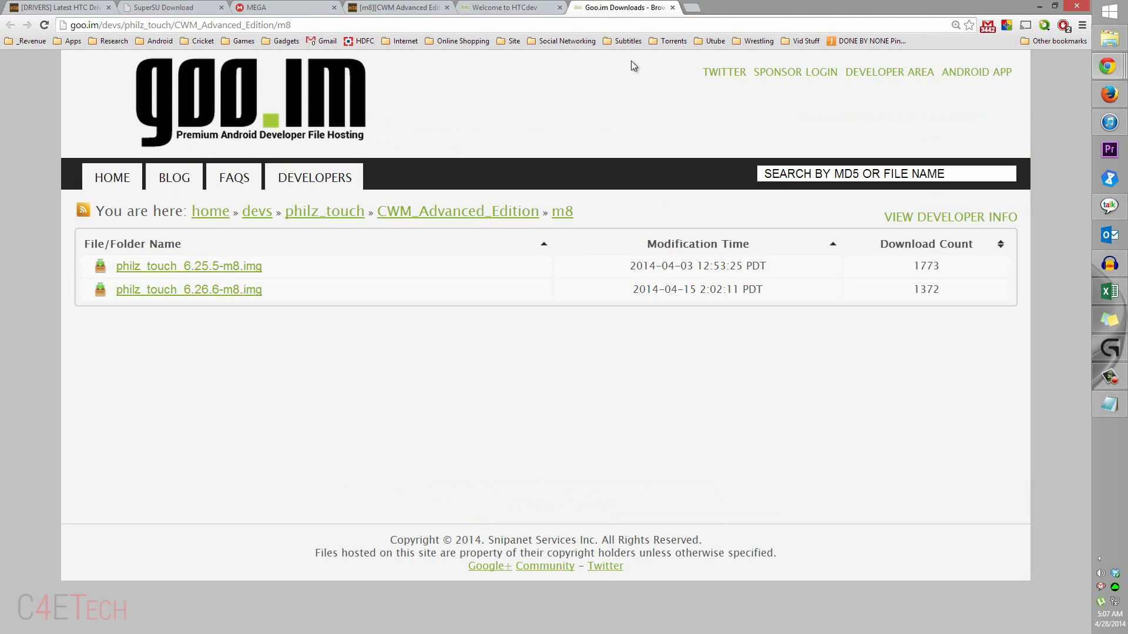
click(394, 7)
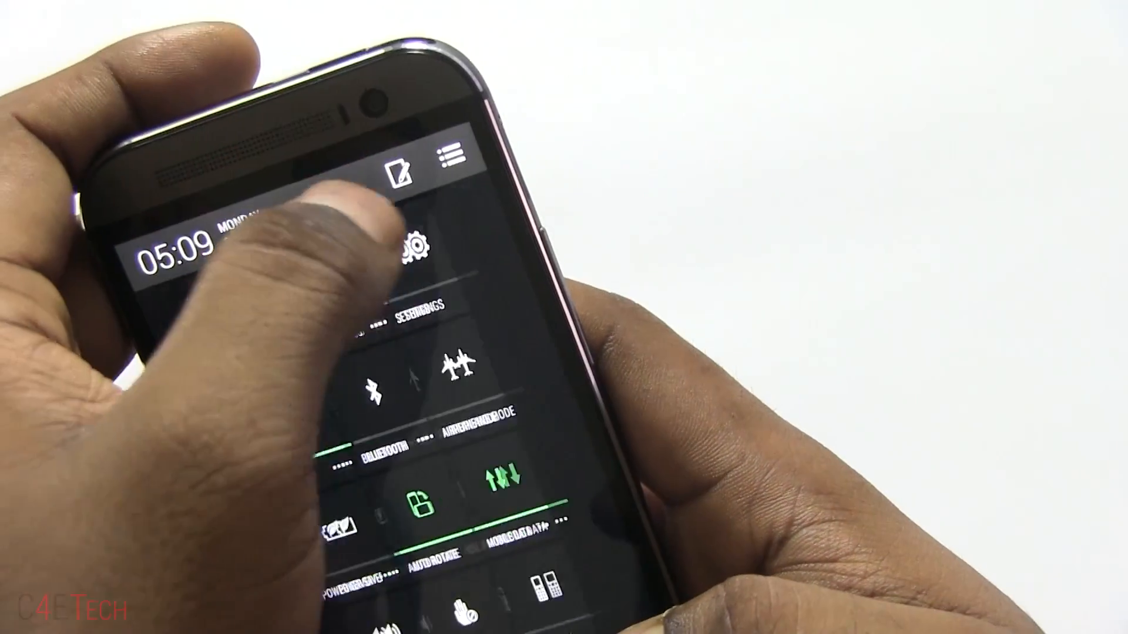
Open the phone's Settings and go down the list to Power.
click(414, 246)
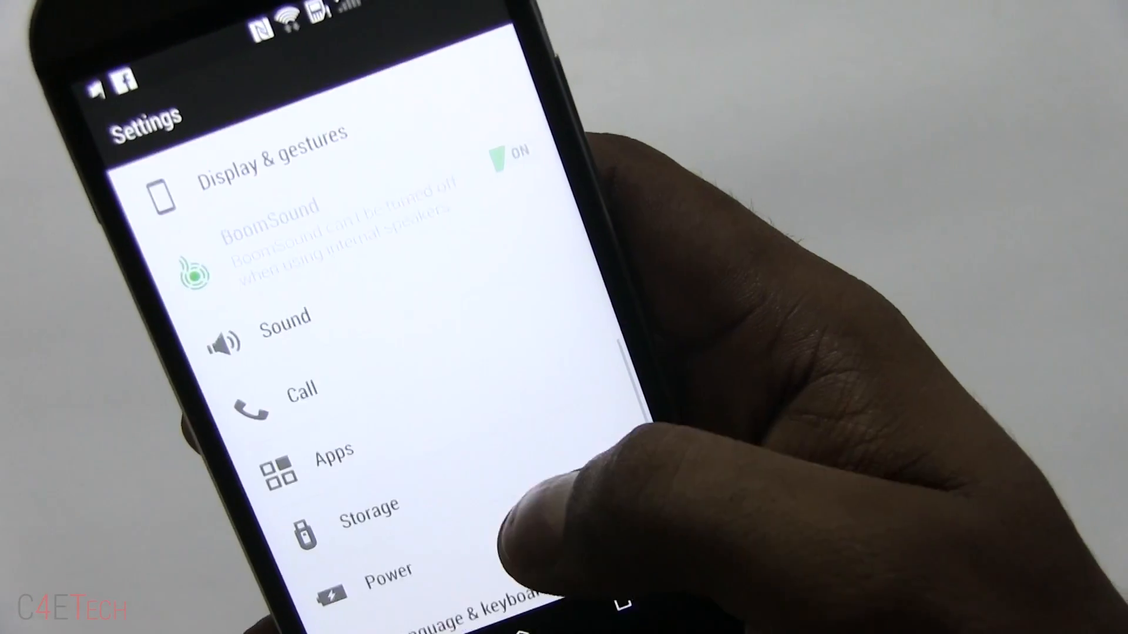
click(388, 576)
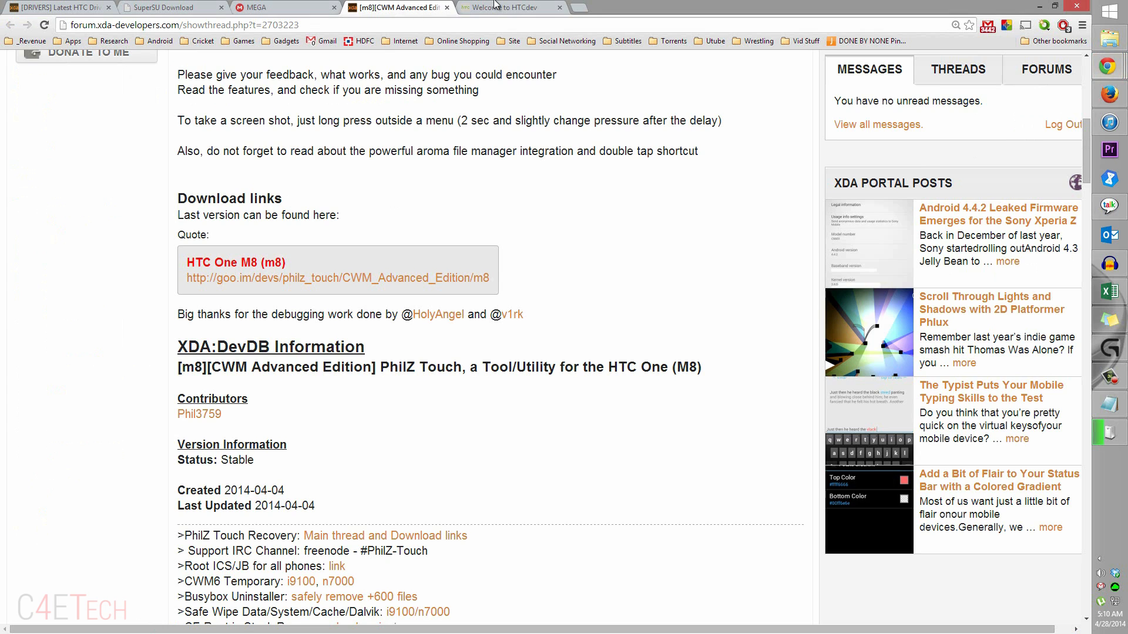
Sign in to the HTCdev account.
click(510, 7)
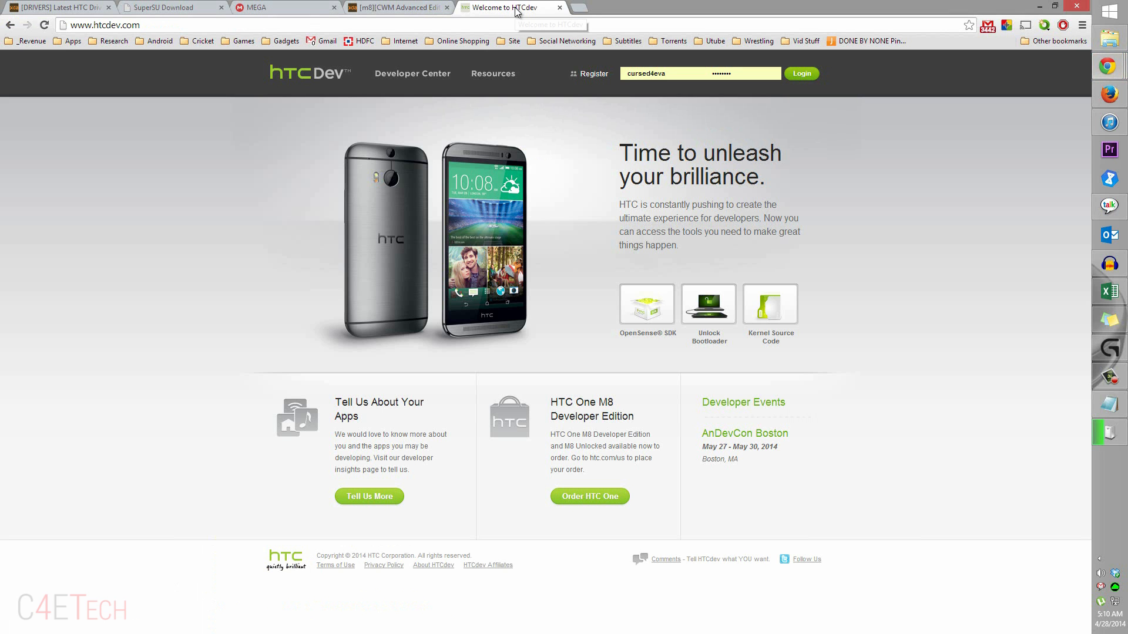
mouse_move(656, 93)
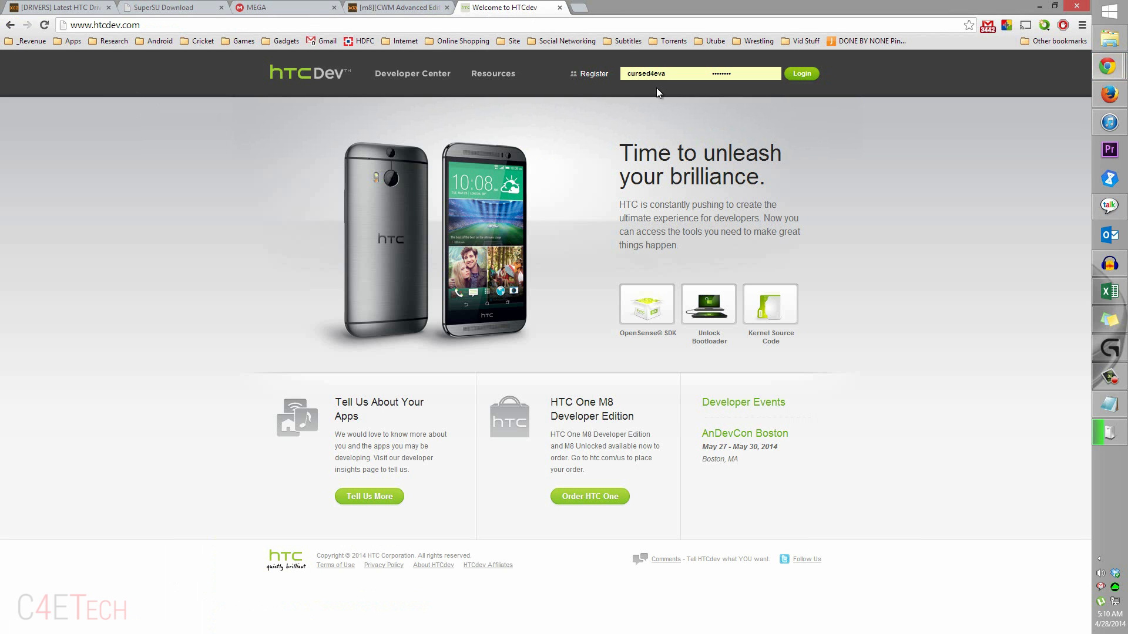
click(633, 74)
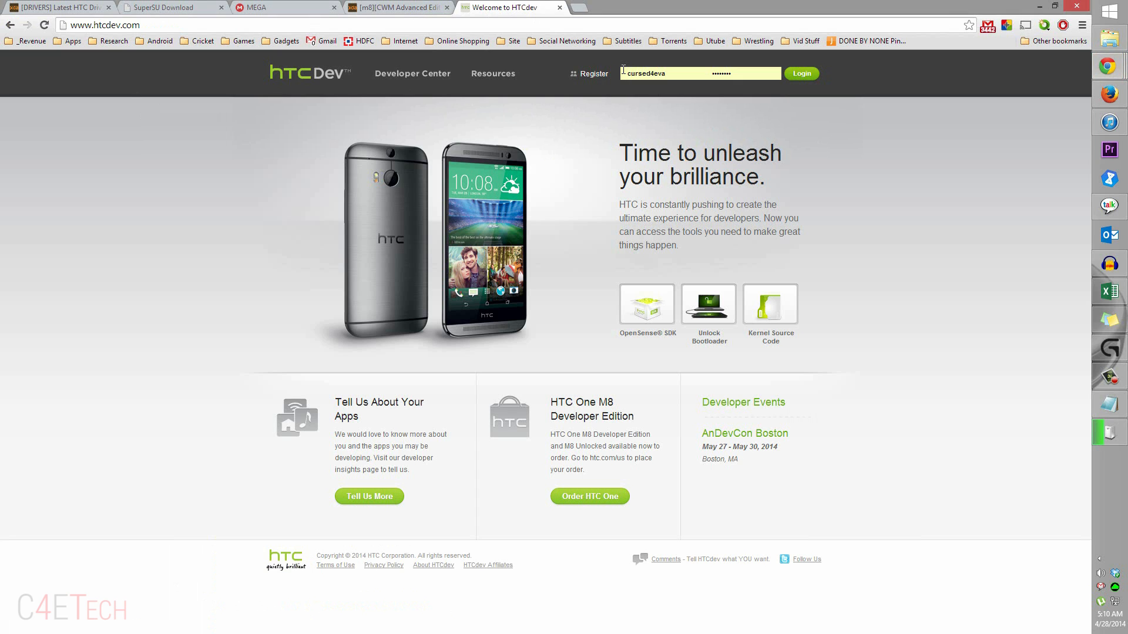
click(800, 73)
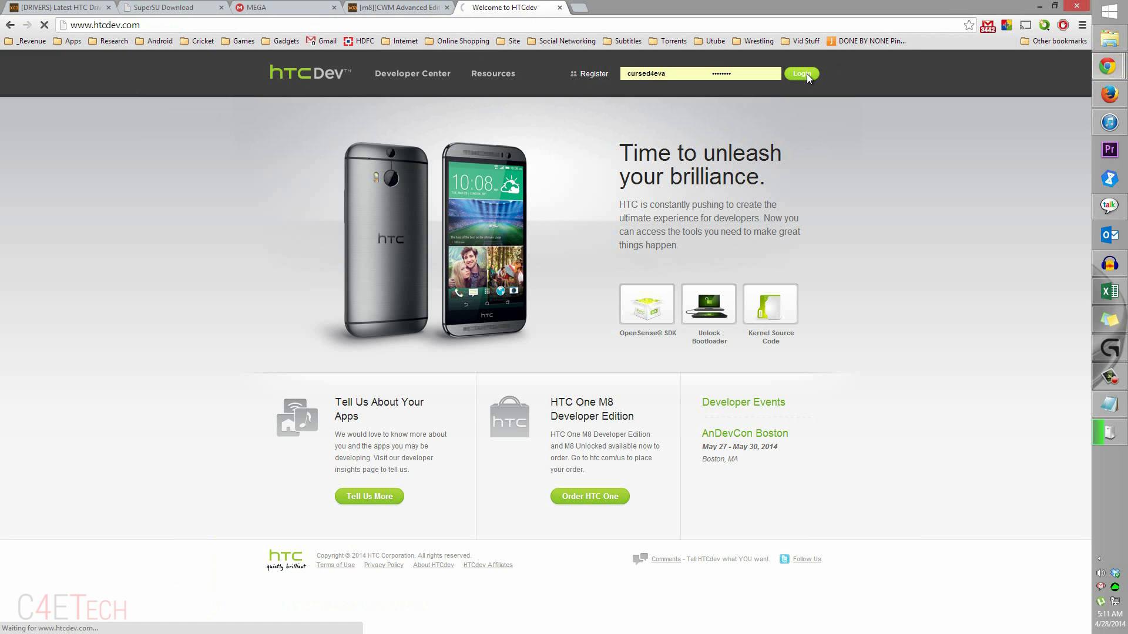
click(801, 73)
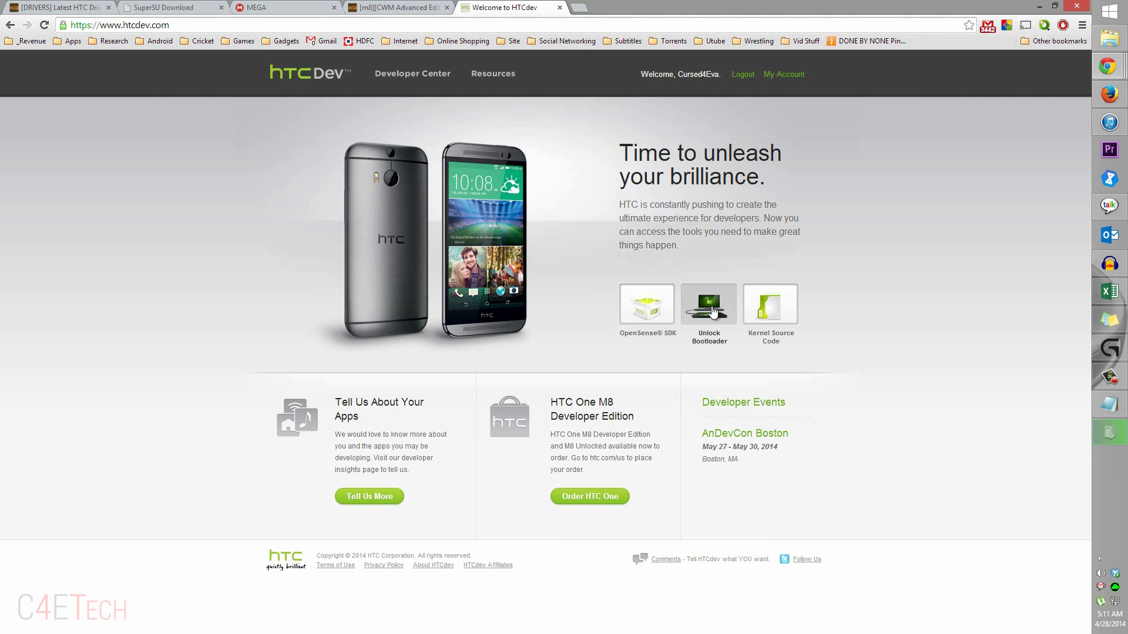
Start Unlock Bootloader with All Other Supported Models selected.
click(707, 303)
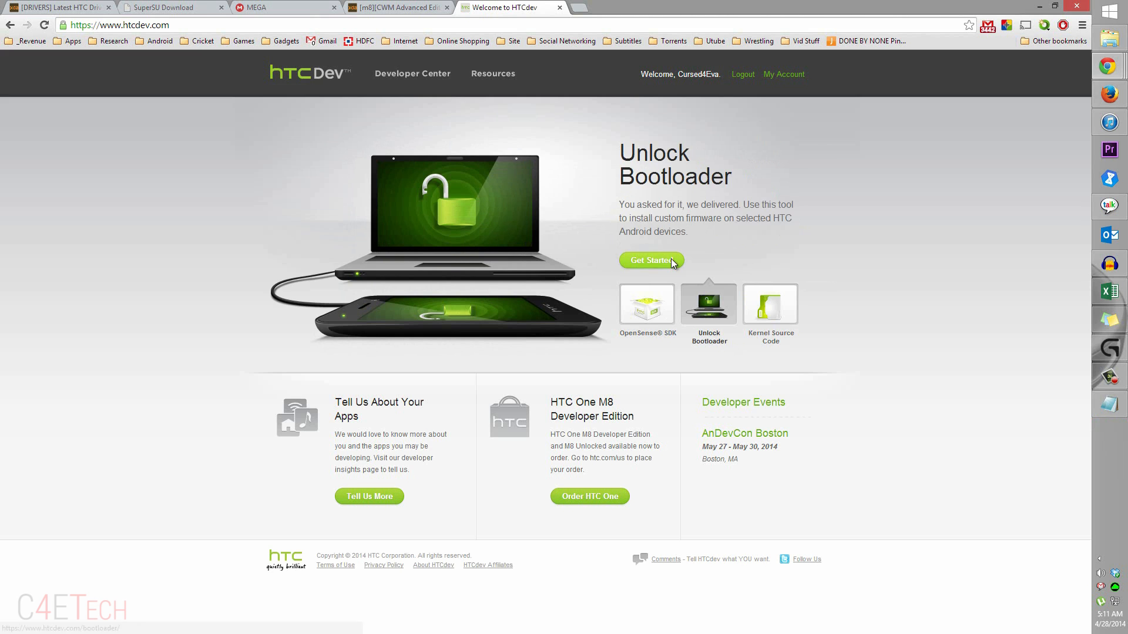
click(650, 260)
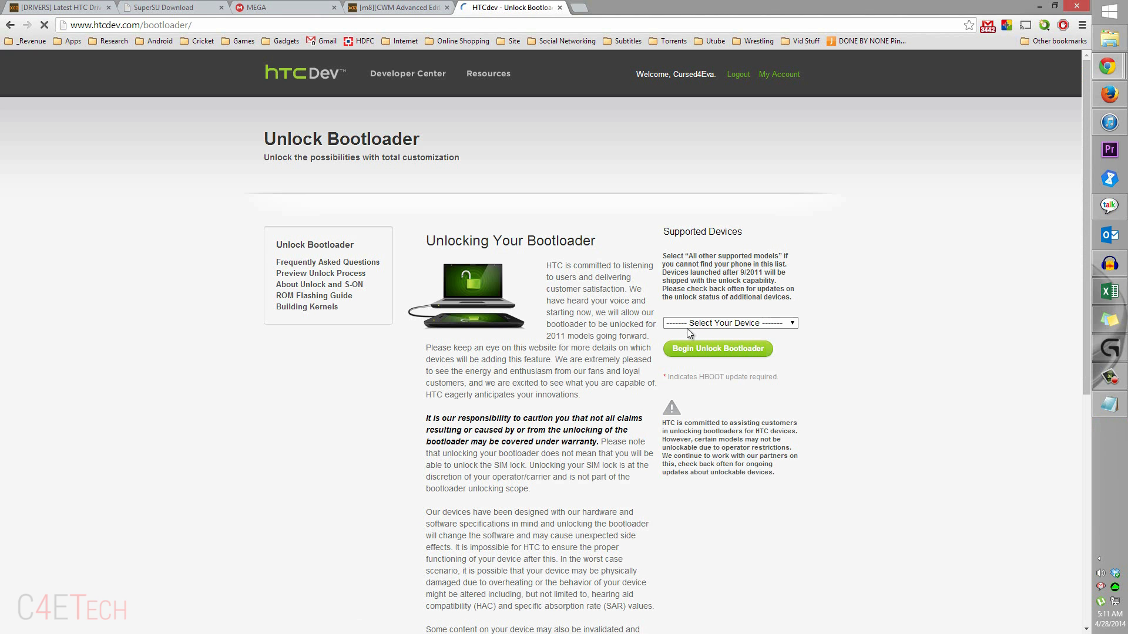
click(727, 322)
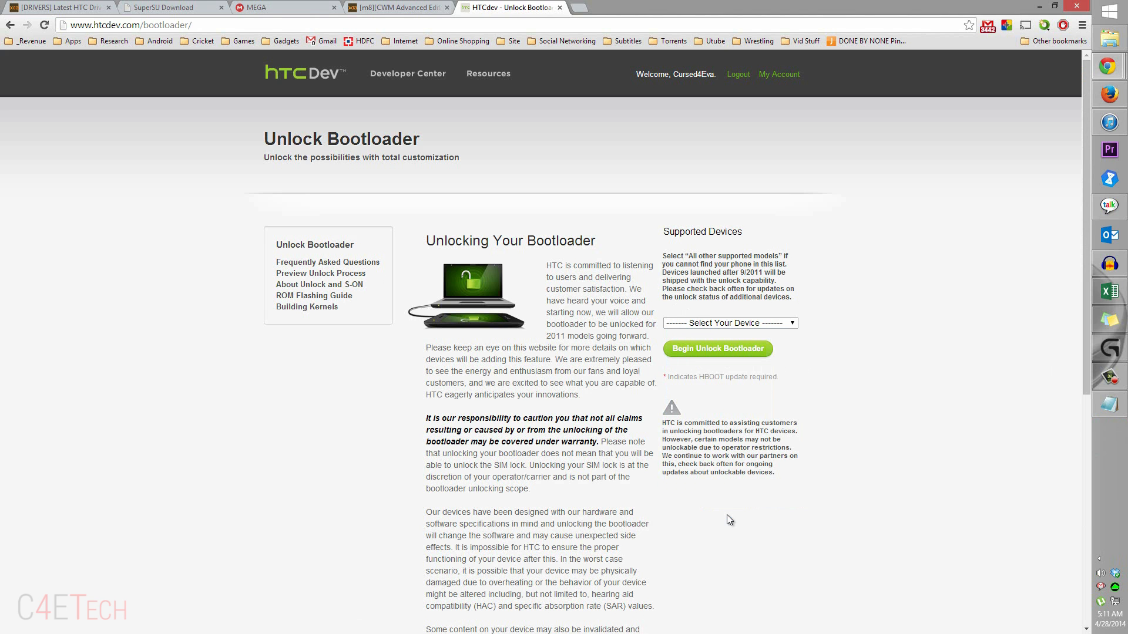
click(728, 322)
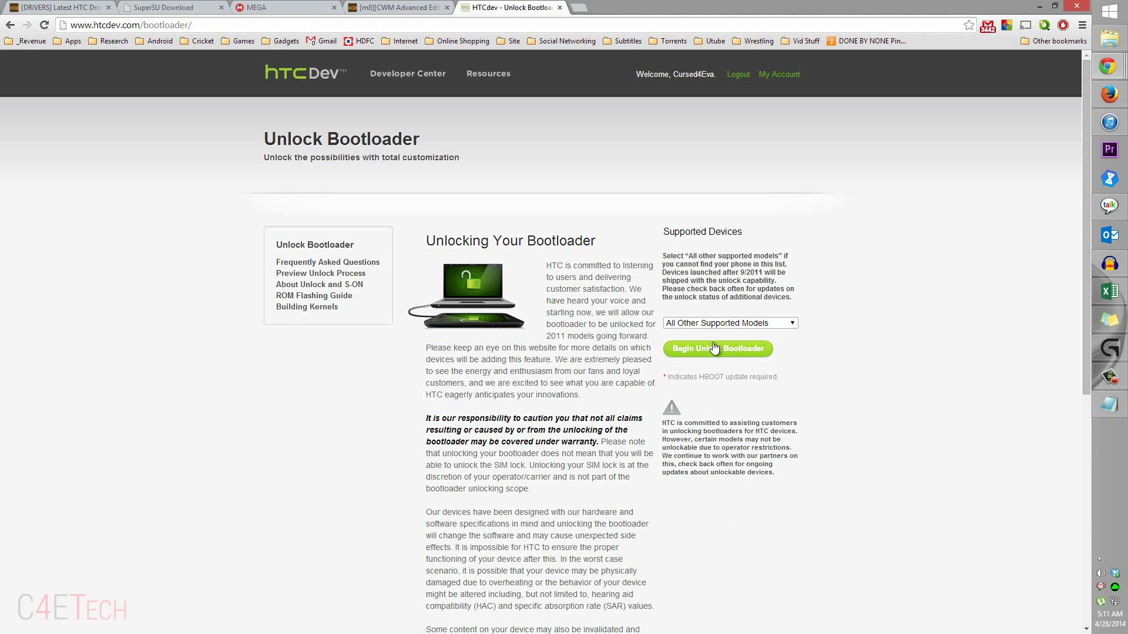
click(716, 348)
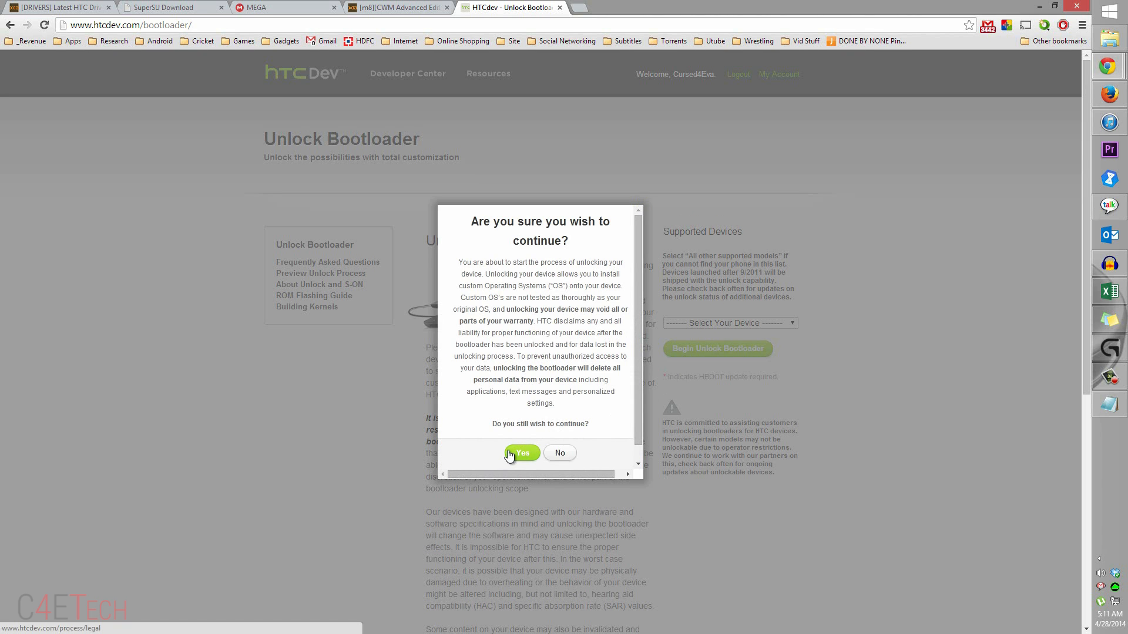
Accept the warranty warning and legal terms, then proceed to Step 5.
click(519, 453)
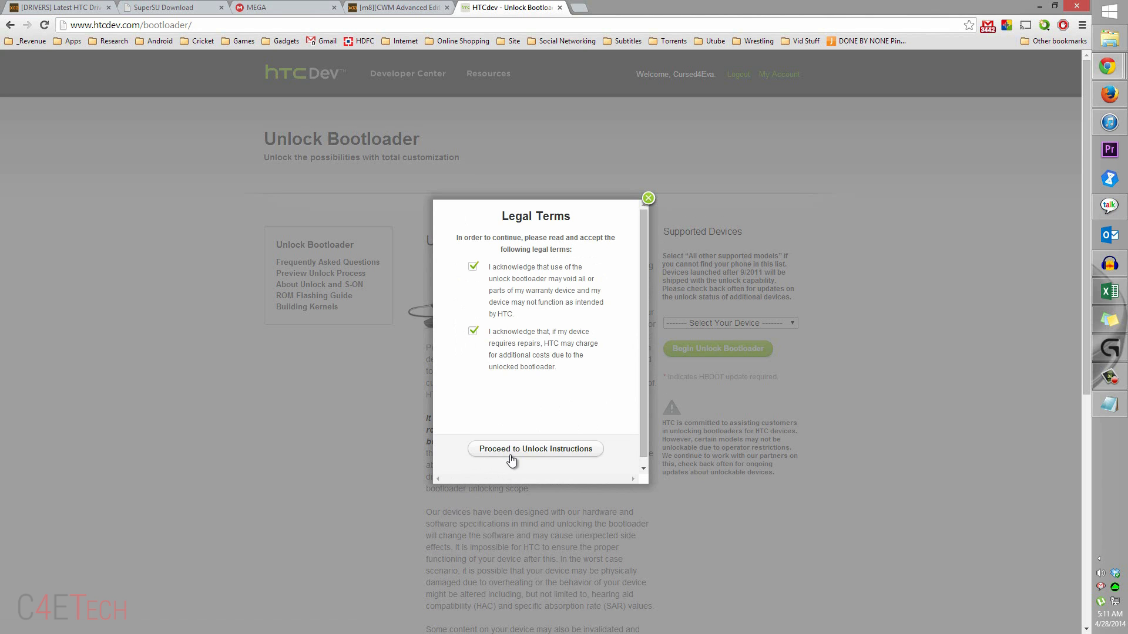
click(535, 449)
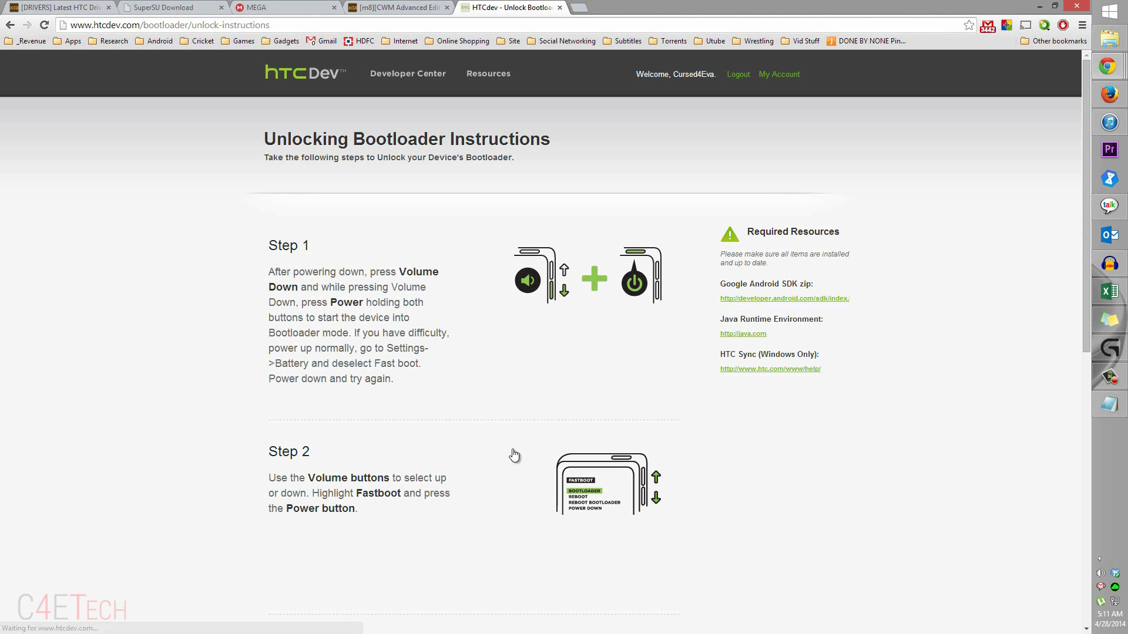
scroll(down, 3)
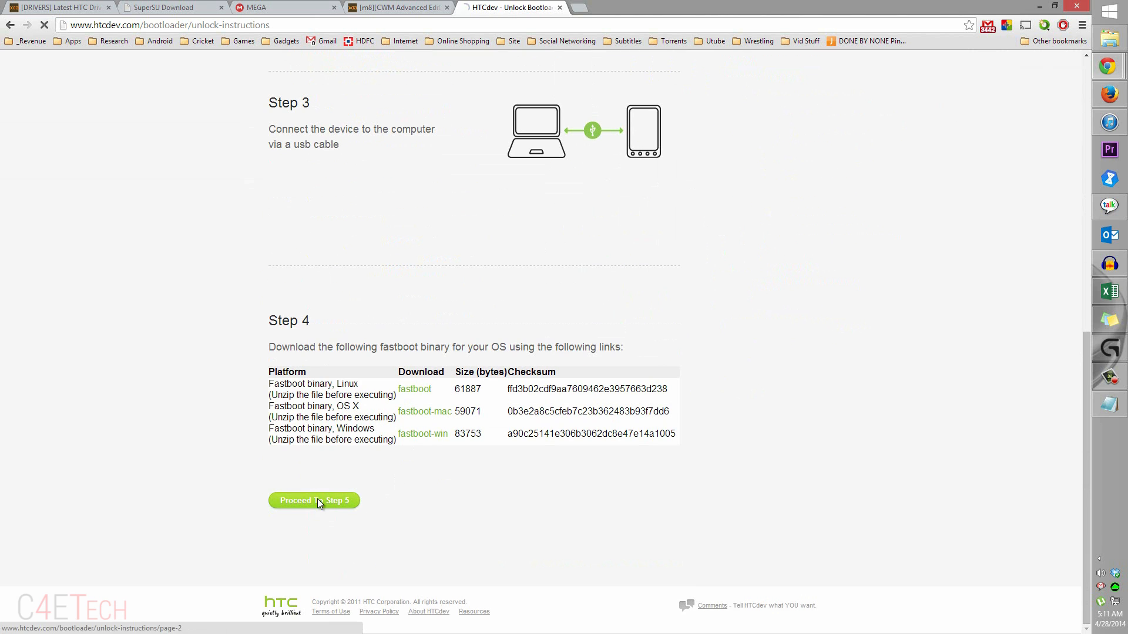
click(314, 500)
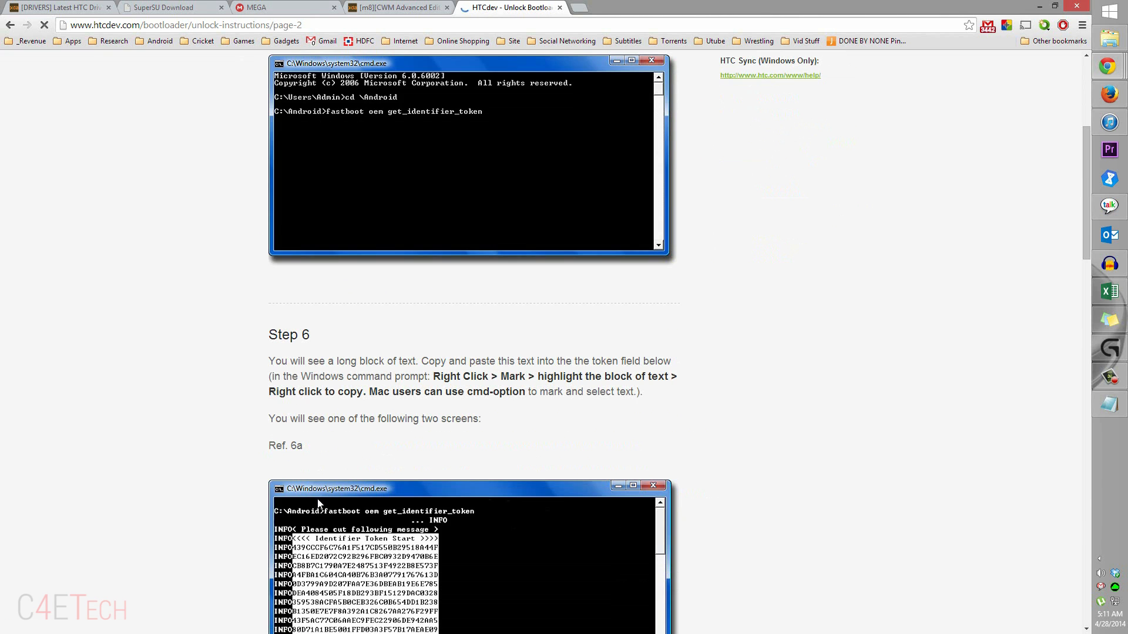
scroll(up, 3)
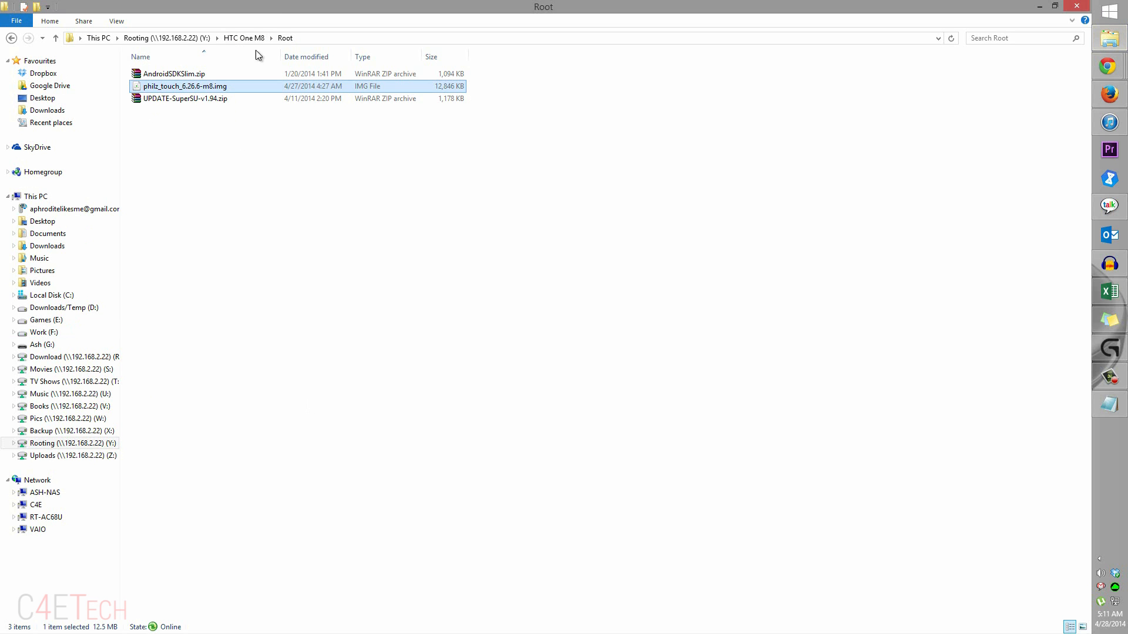
mouse_move(185, 86)
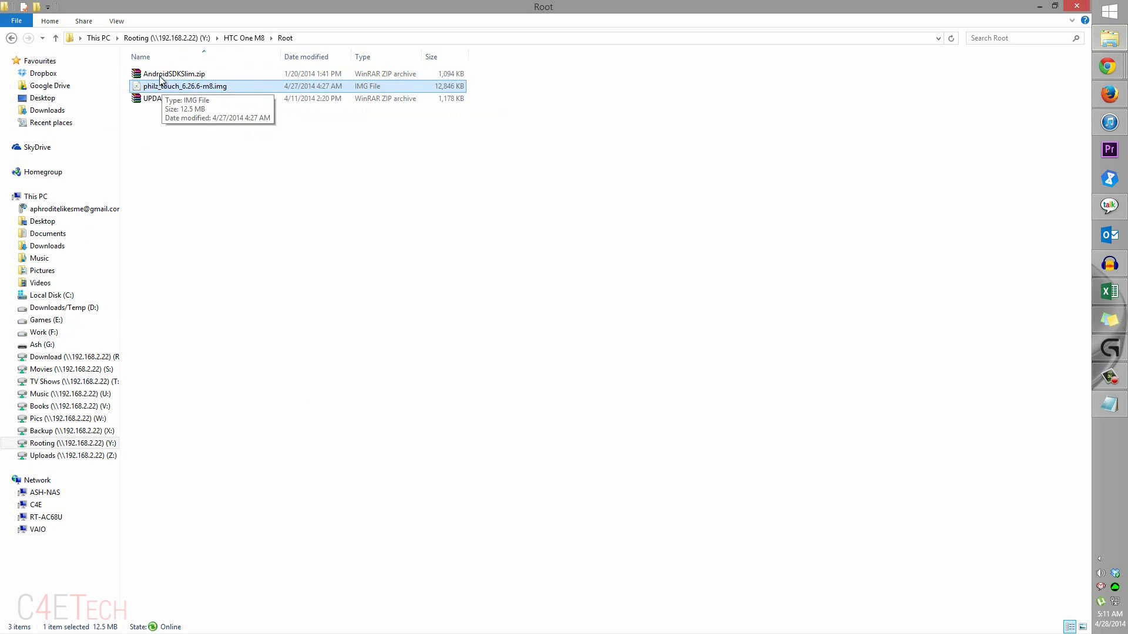
Extract AndroidSDKSlim.zip into its own AndroidSDKSlim folder.
click(173, 74)
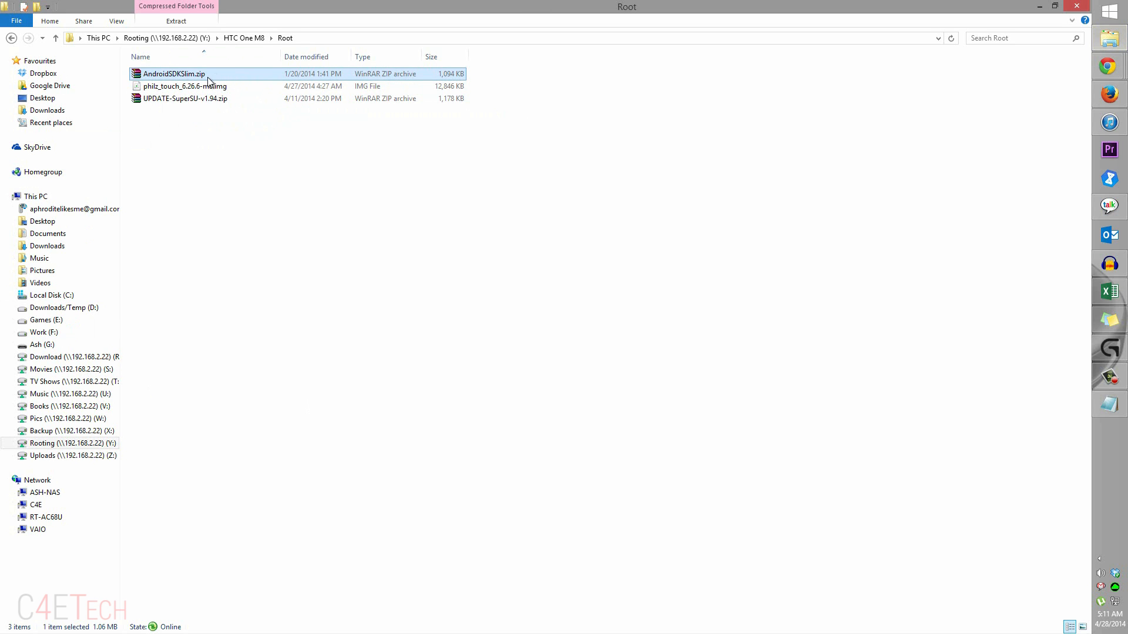
double_click(173, 73)
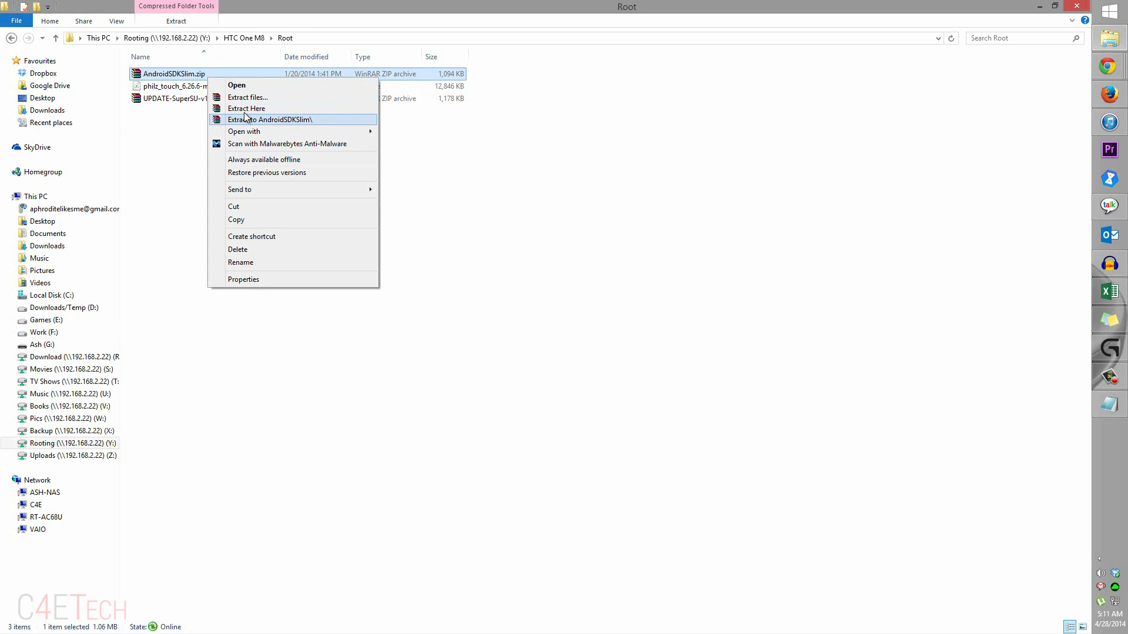
click(270, 119)
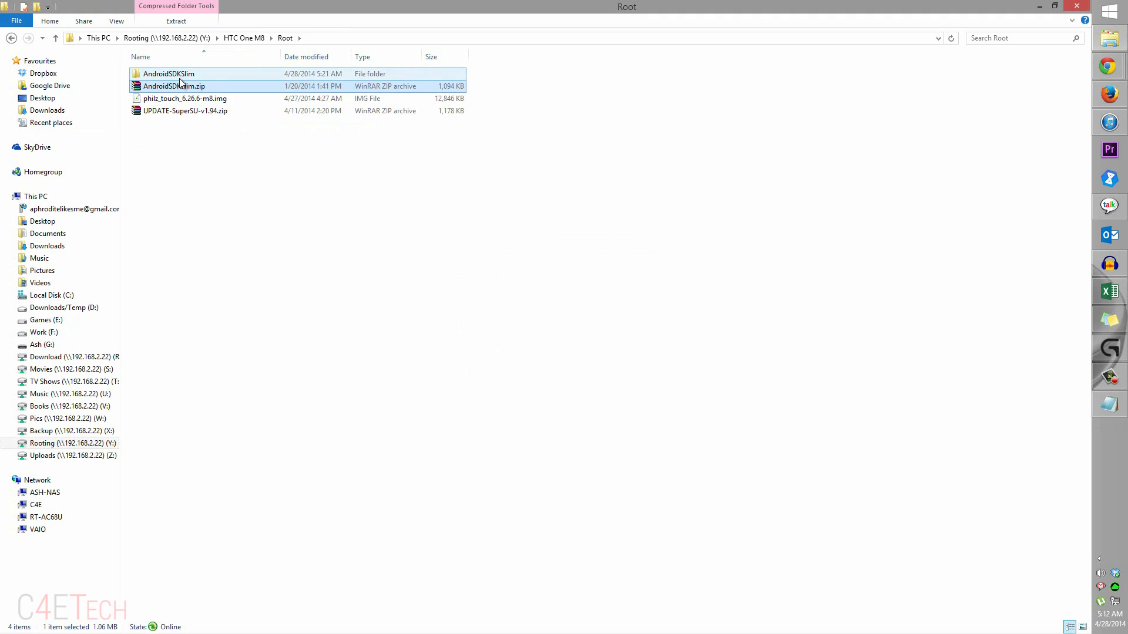
Open a command window inside the extracted platform-tools folder.
double_click(168, 73)
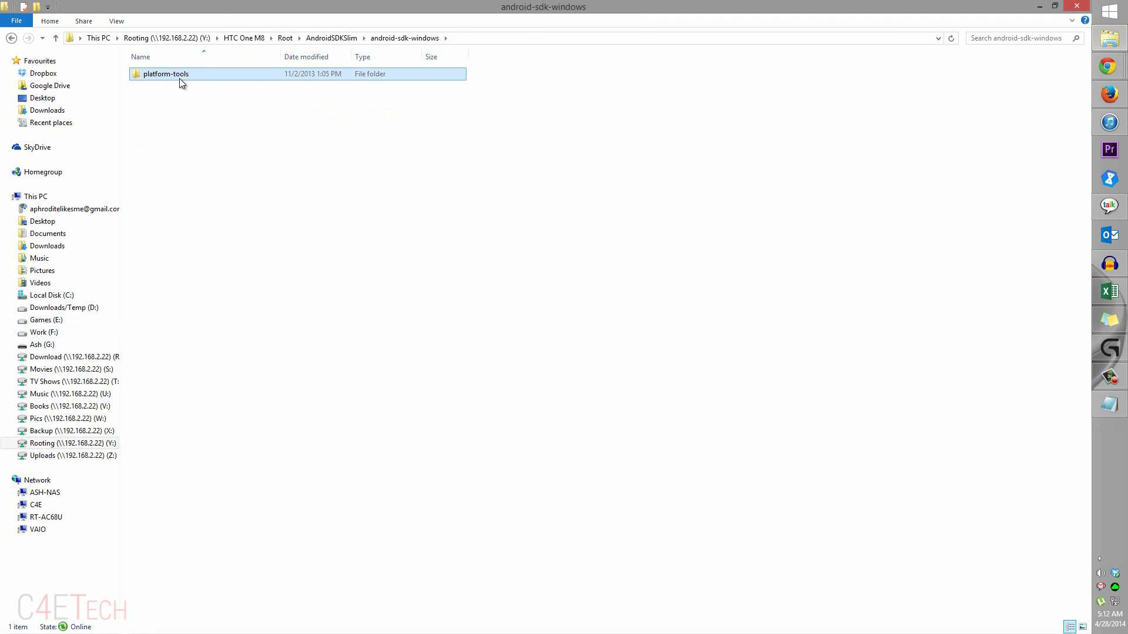
double_click(166, 74)
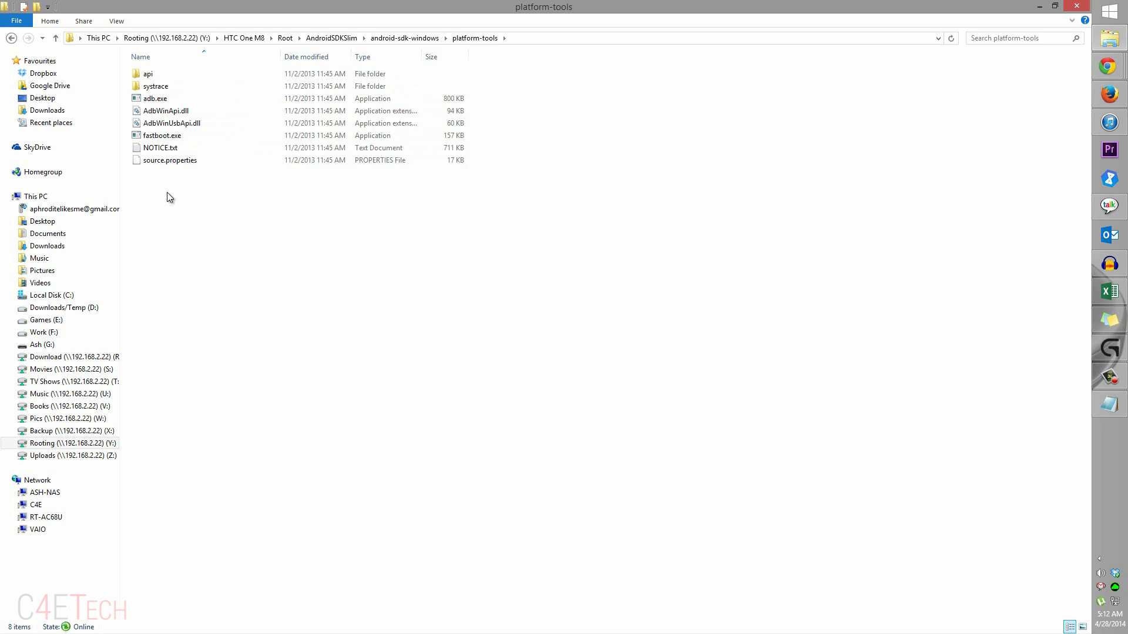
right_click(169, 197)
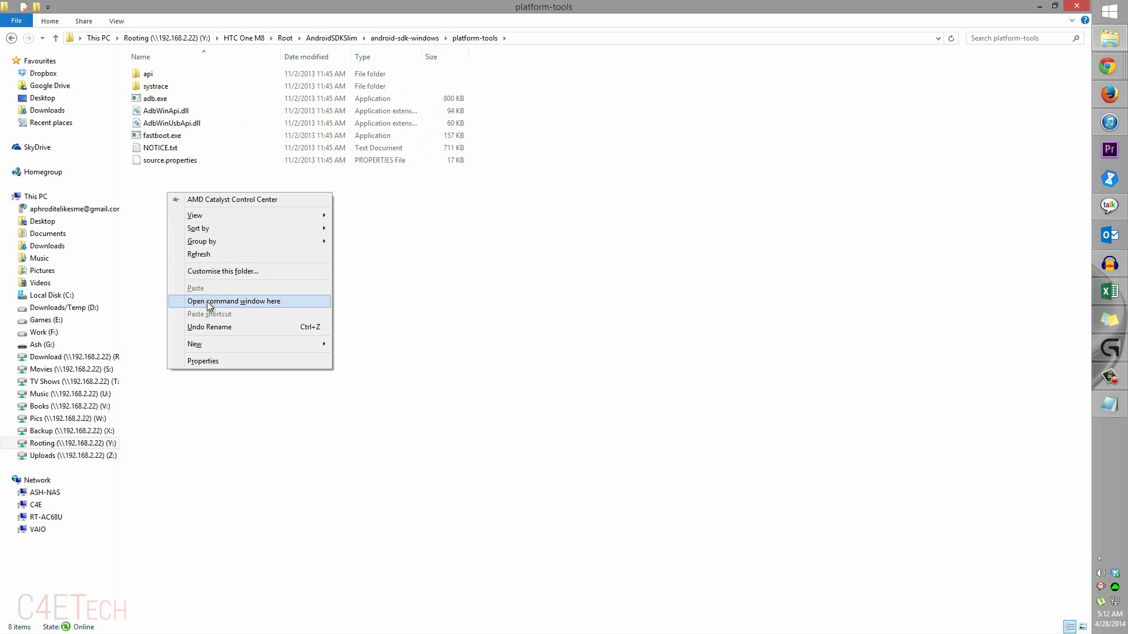
click(233, 301)
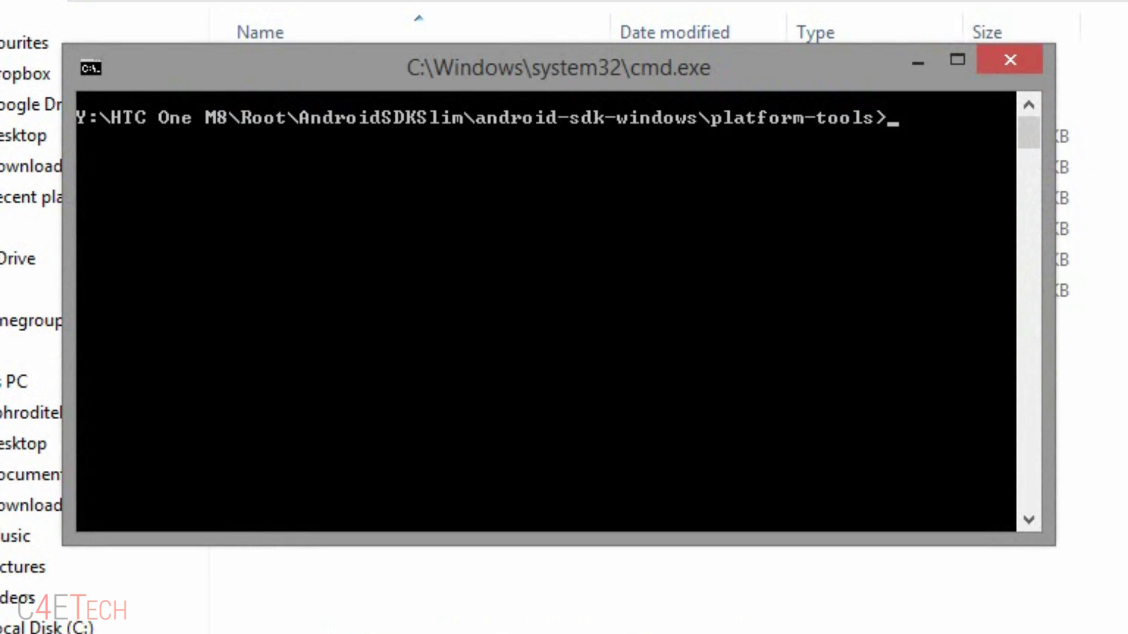
Run 'fastboot devices' to list the phone's serial in fastboot mode.
text(fastboot devices)
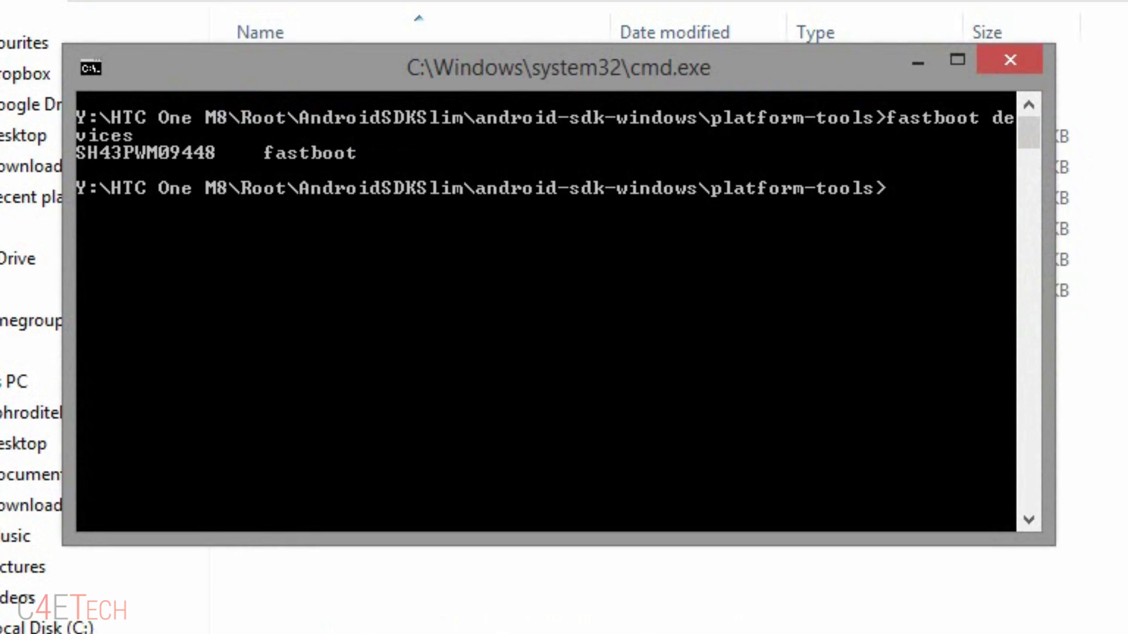
mouse_move(416, 148)
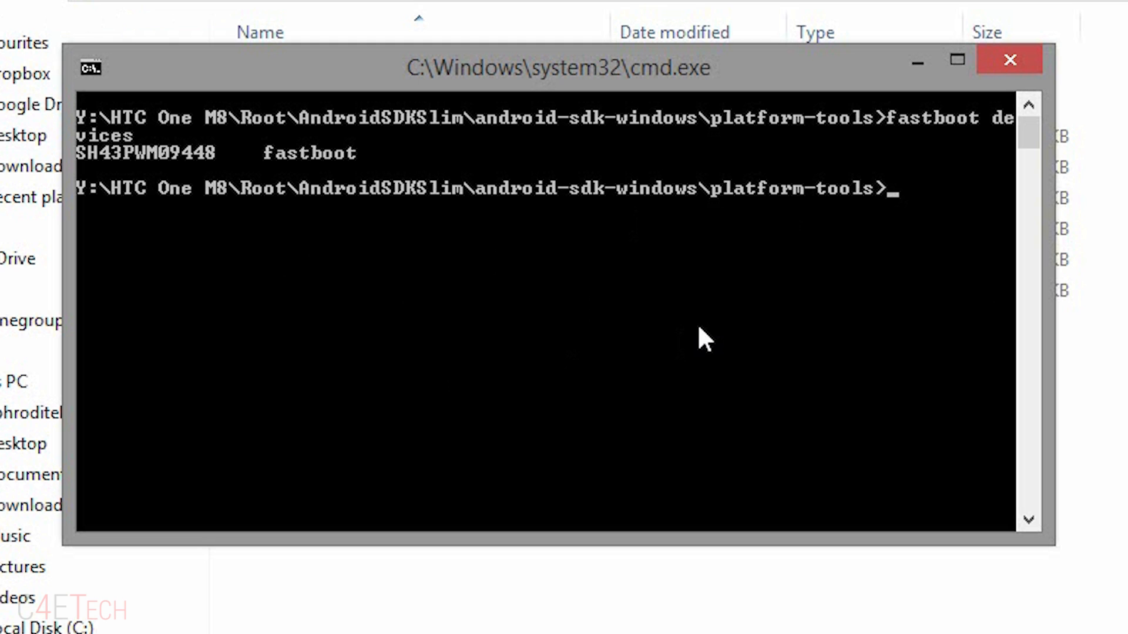
mouse_move(658, 265)
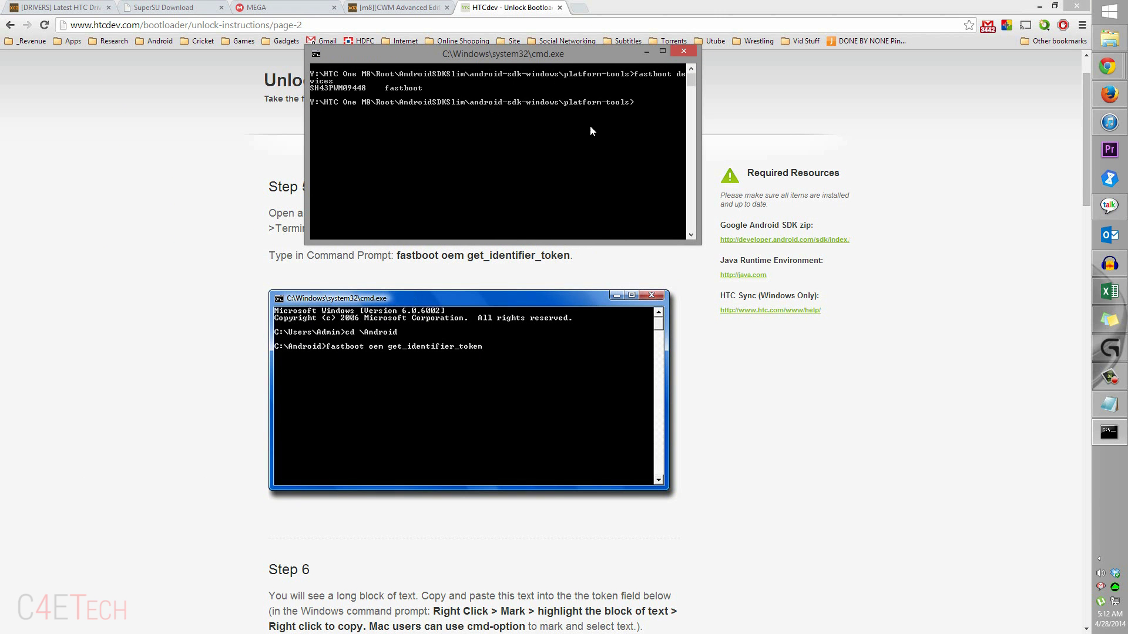
Run 'fastboot oem get_identifier_token' and submit the pasted token on HTCdev.
text(fastboot oem get)
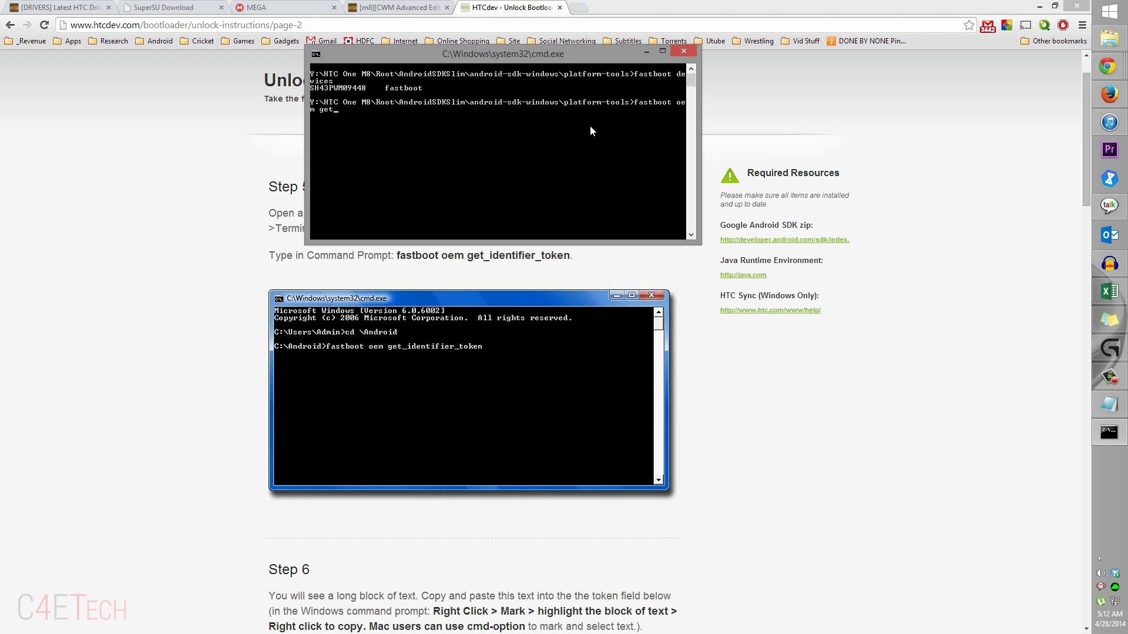
text(_identifi)
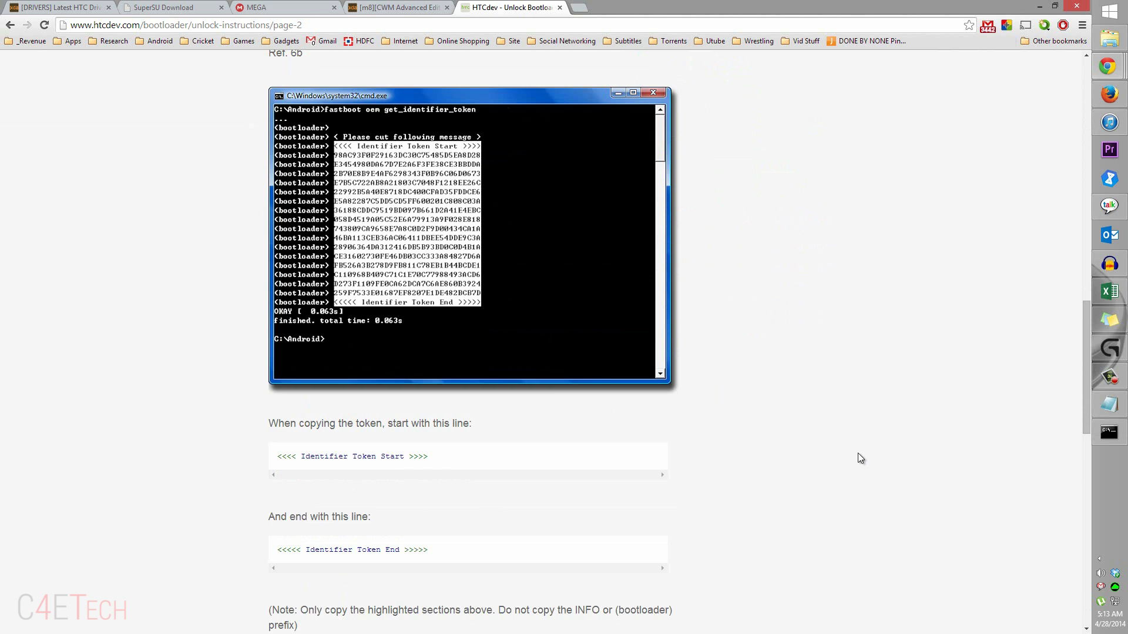
scroll(down, 3)
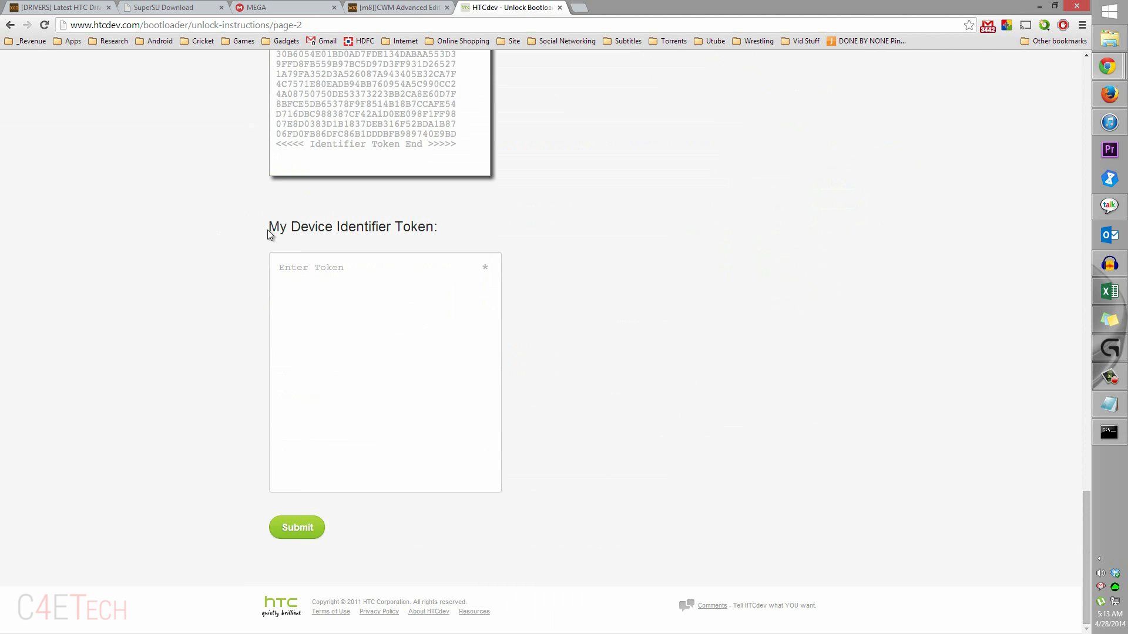
right_click(342, 317)
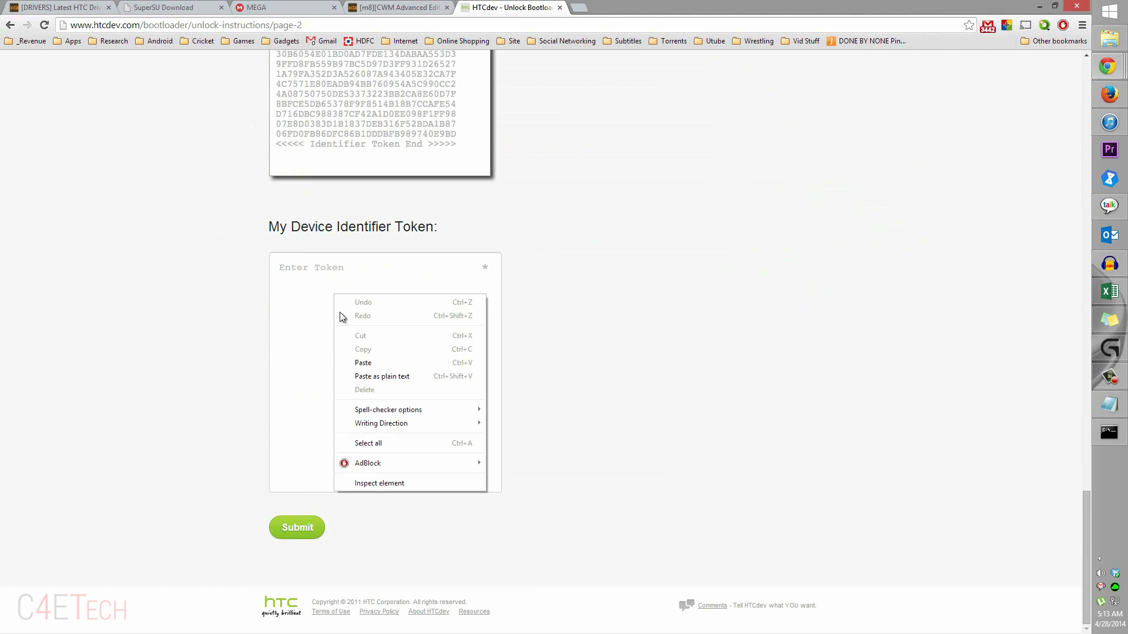
click(362, 362)
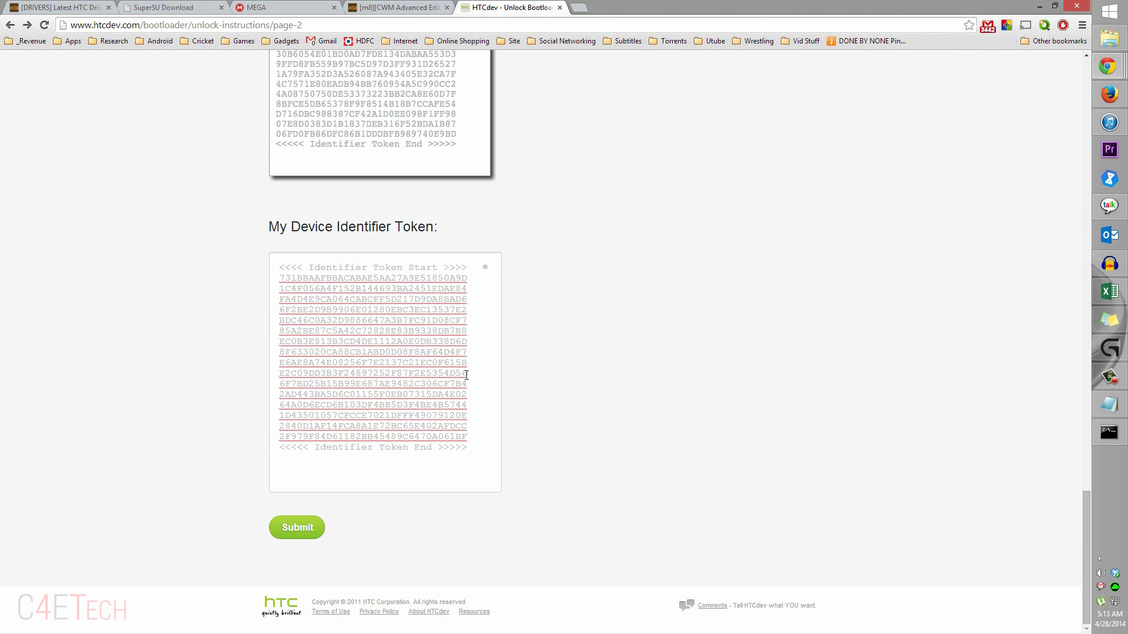
click(295, 527)
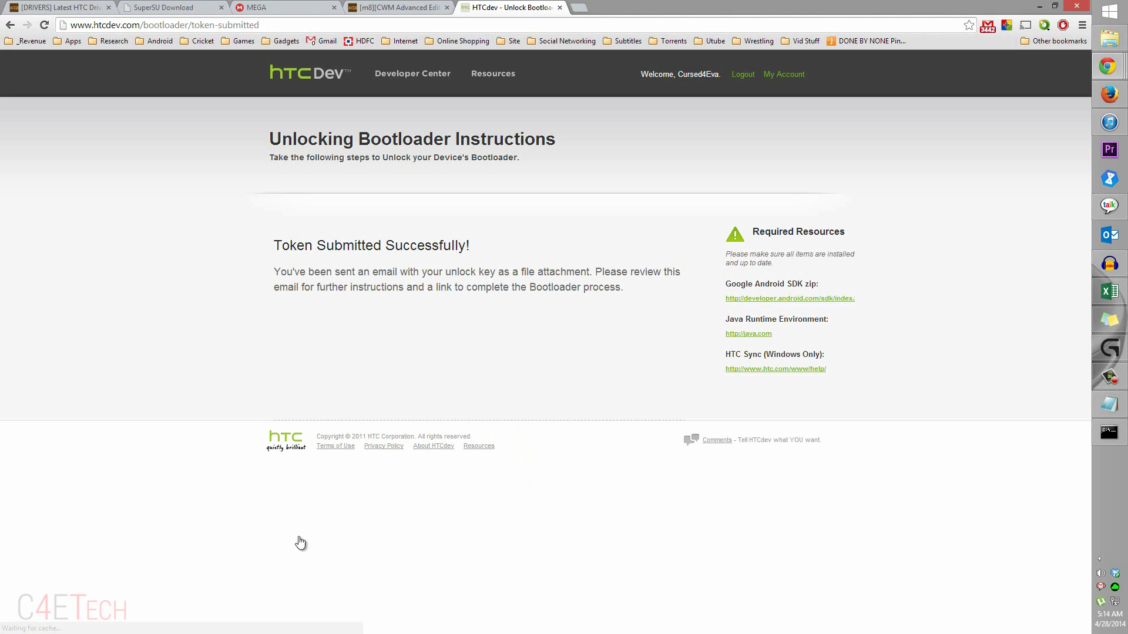
mouse_move(225, 378)
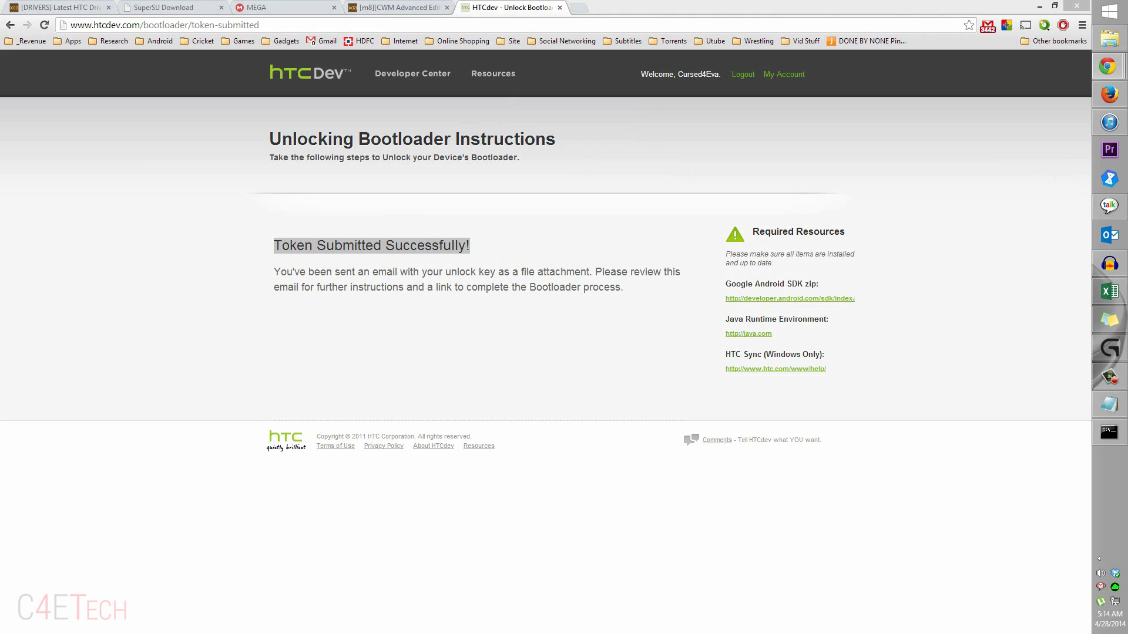
click(619, 7)
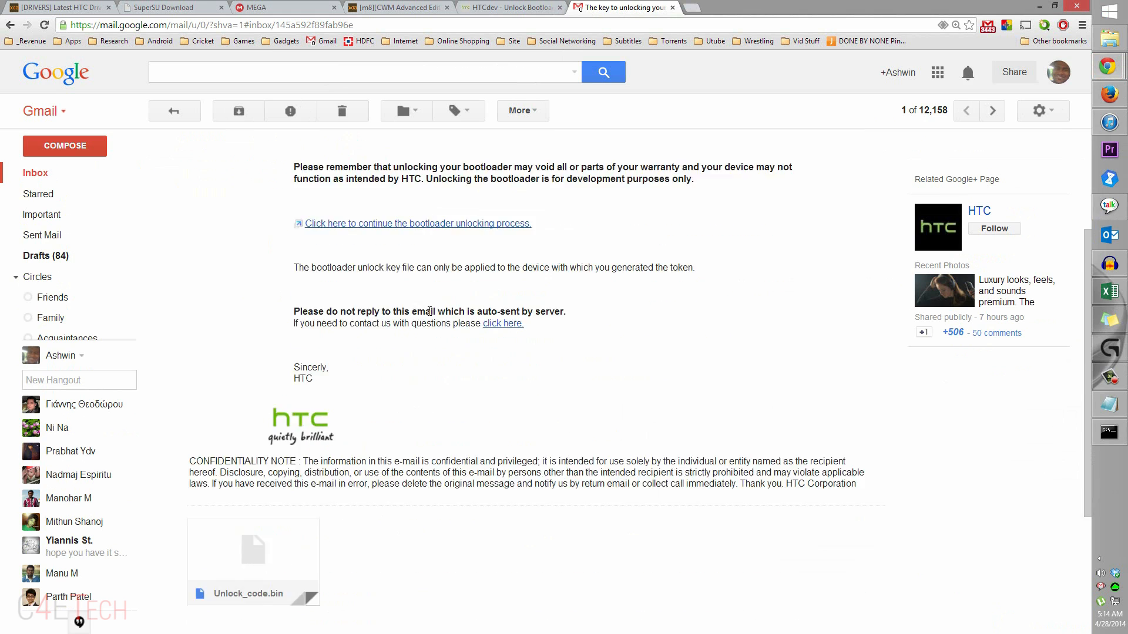
Save Unlock_code.bin into Rooting > HTC One M8 > AndroidSDKSlim's platform-tools folder.
scroll(down, 3)
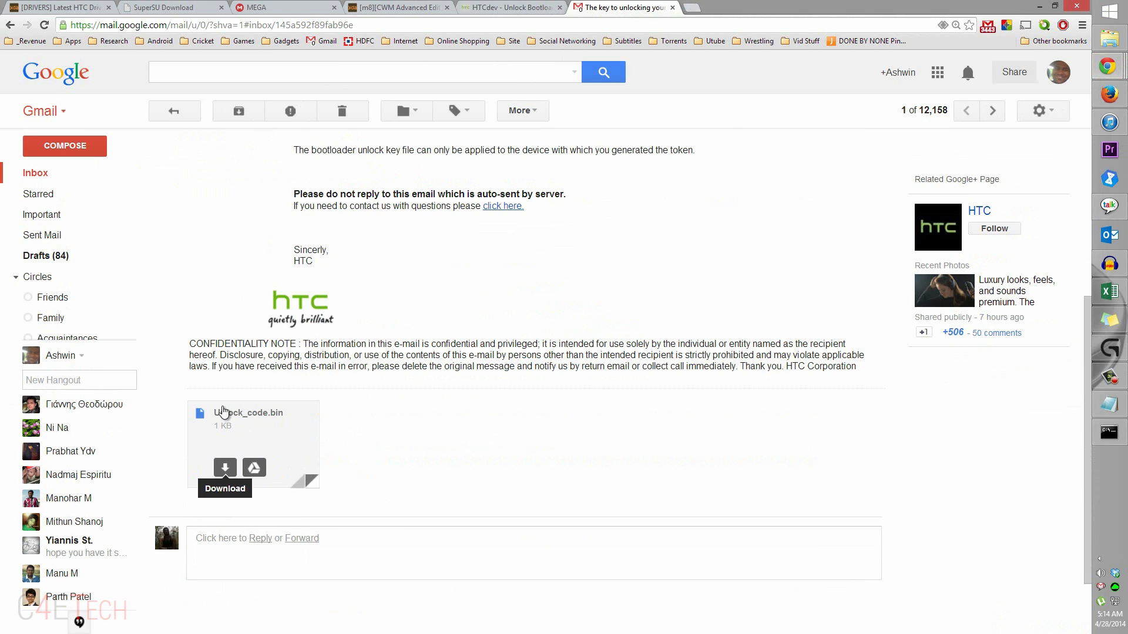
click(225, 468)
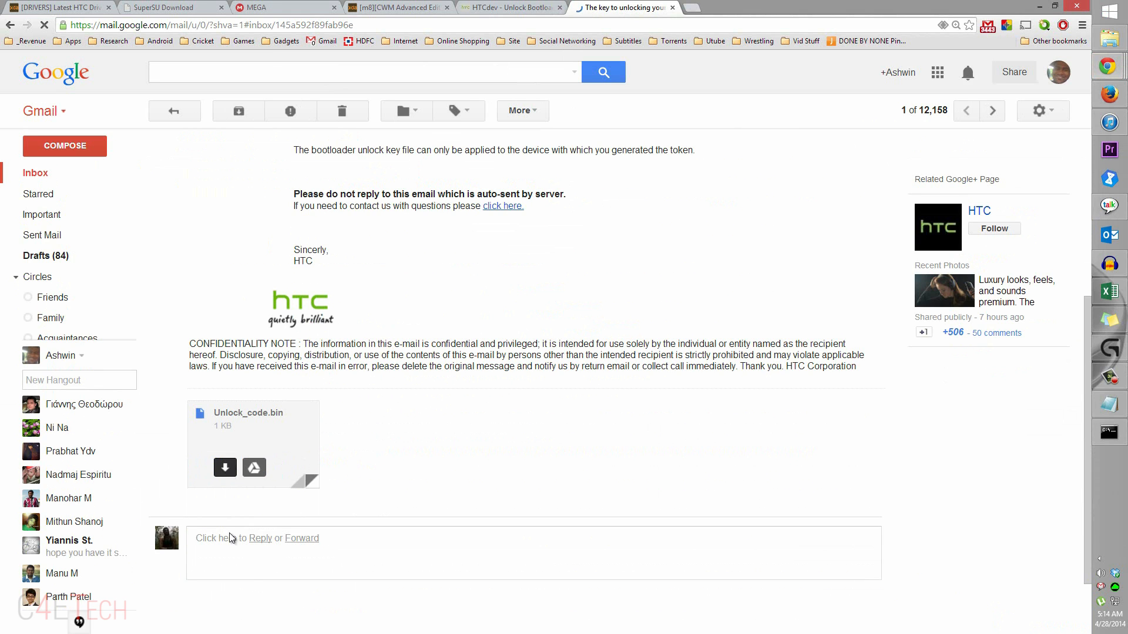
click(225, 468)
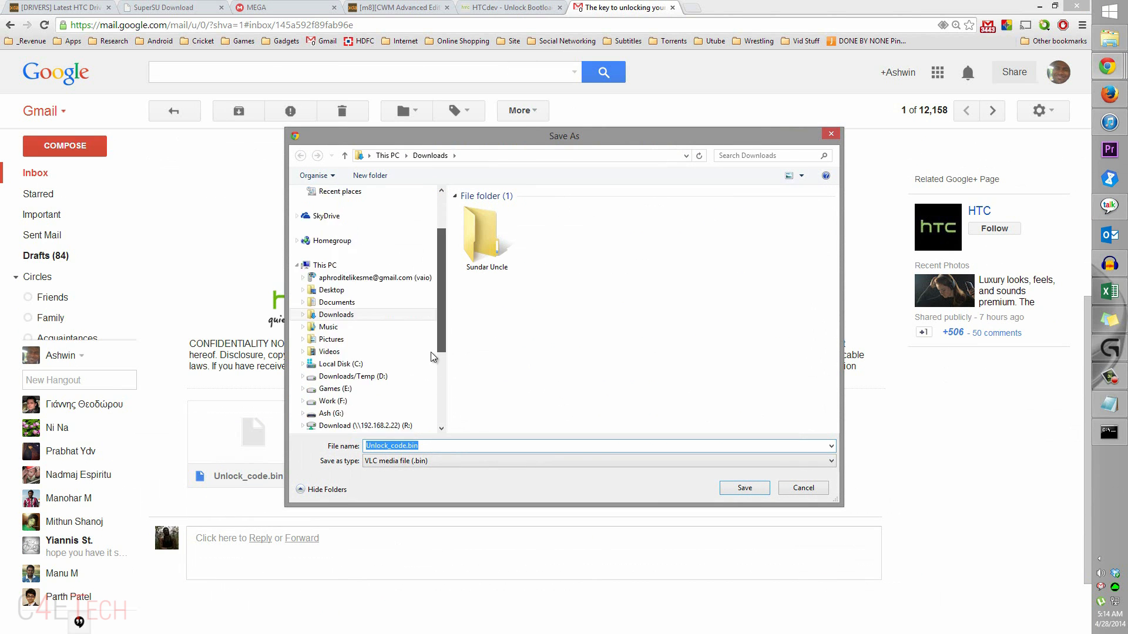
scroll(down, 3)
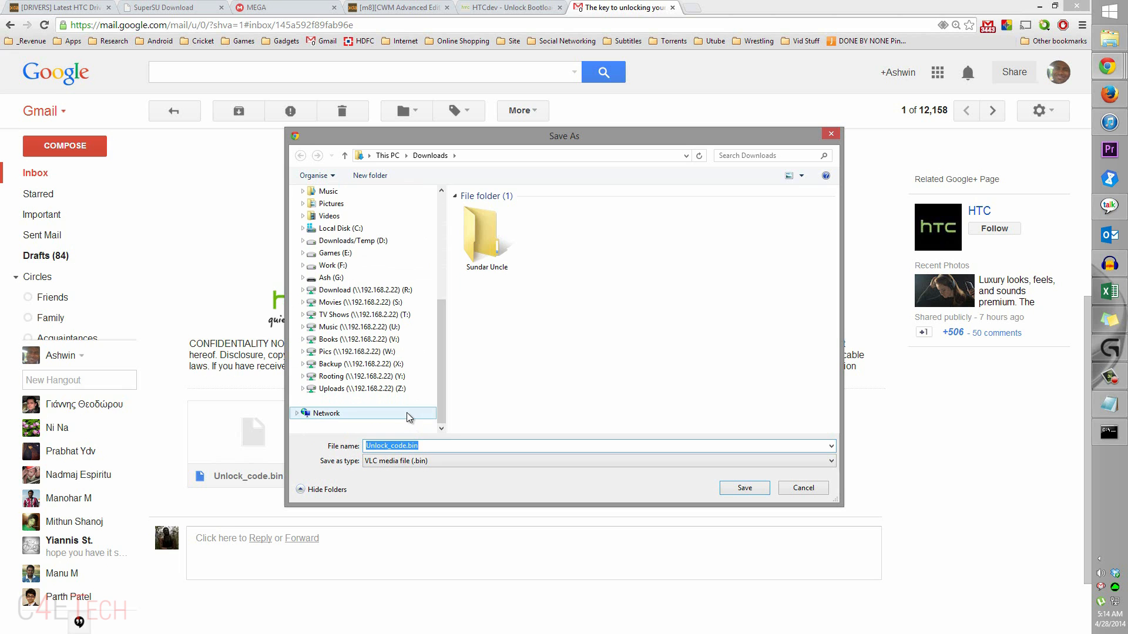
click(360, 375)
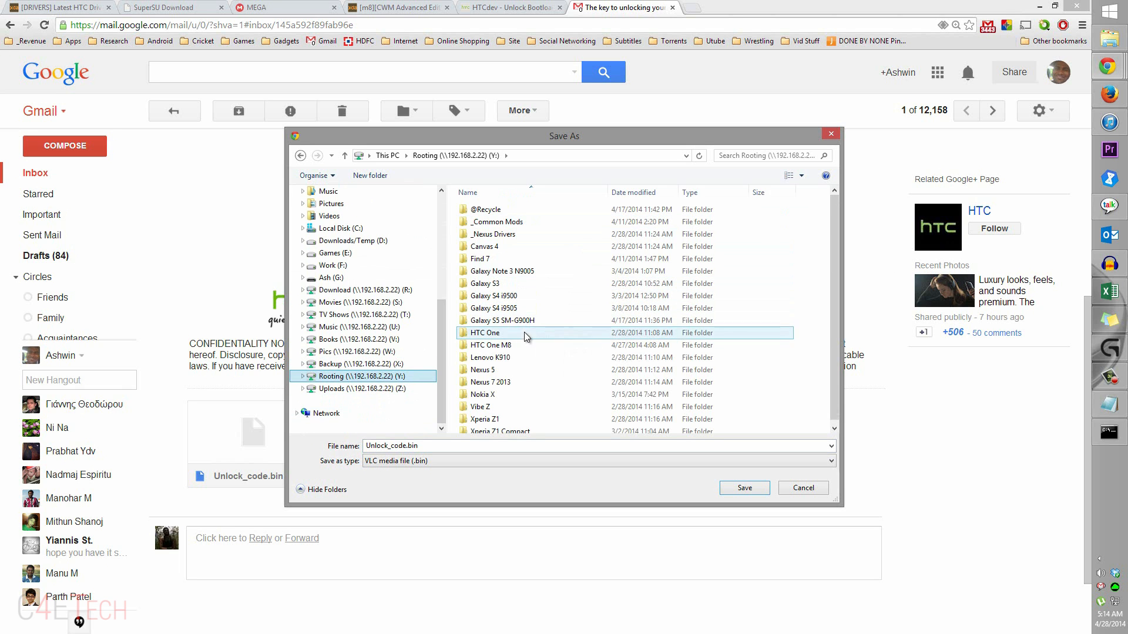
double_click(491, 345)
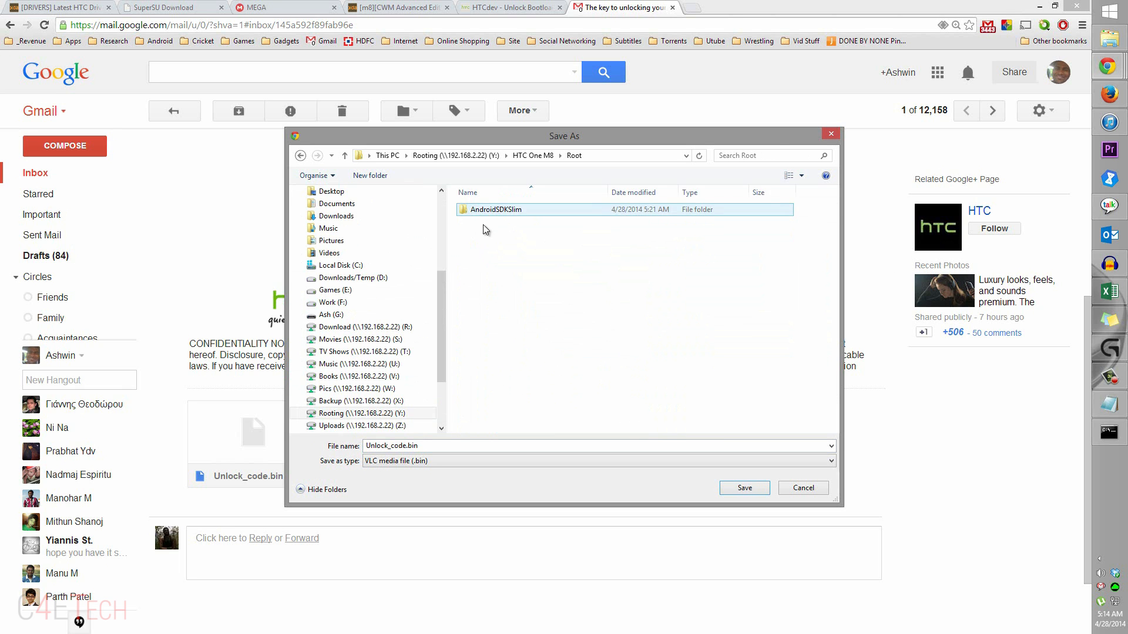
double_click(493, 209)
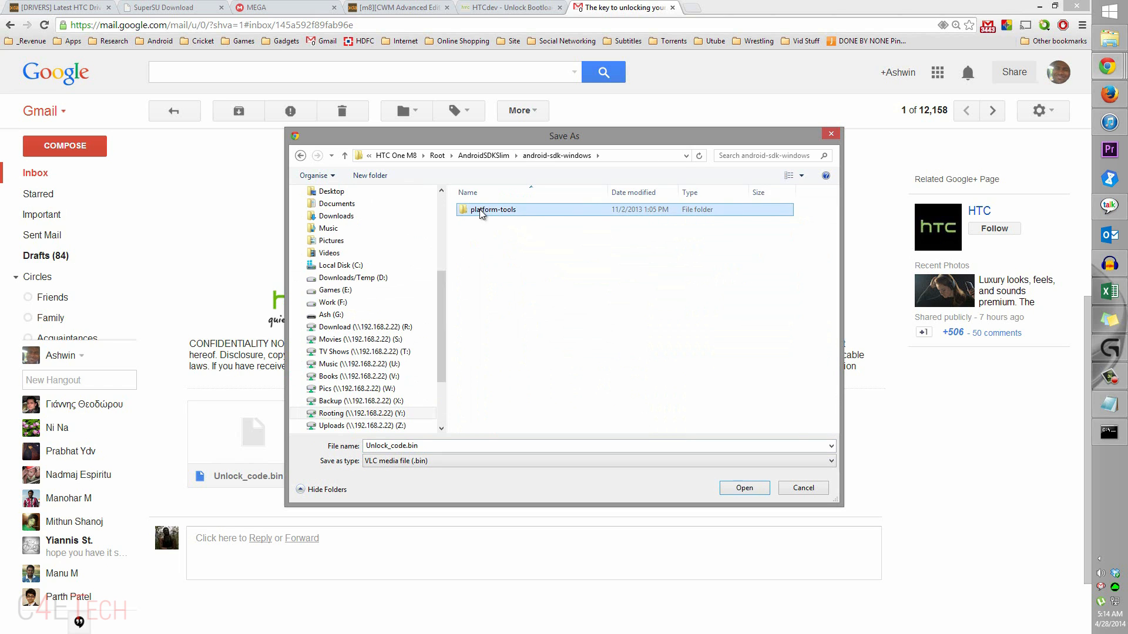
double_click(493, 209)
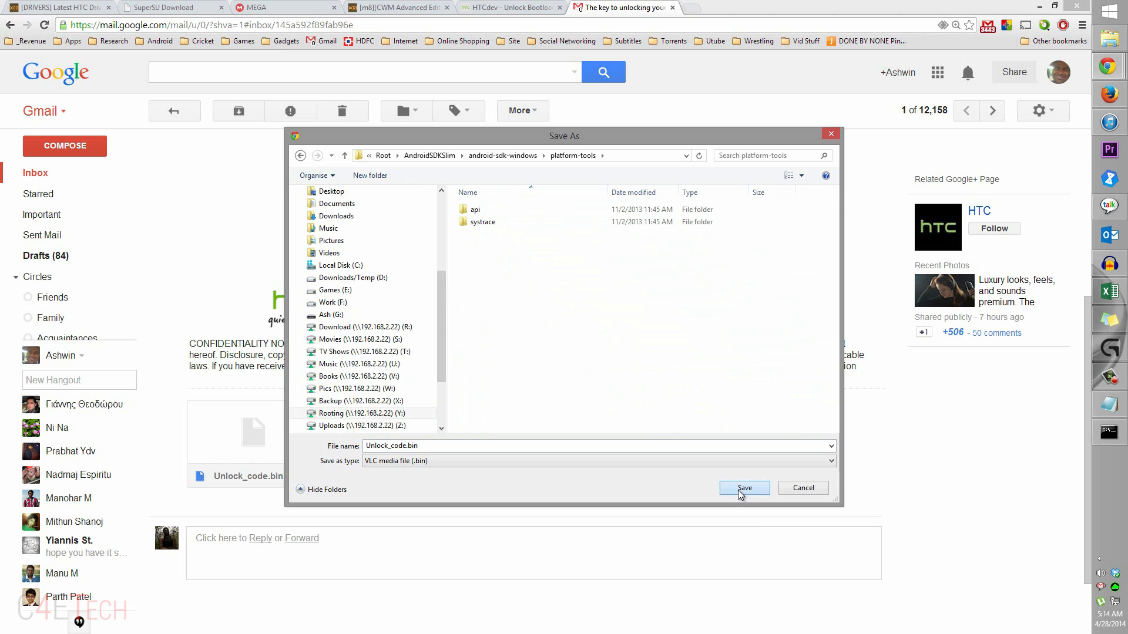
click(743, 487)
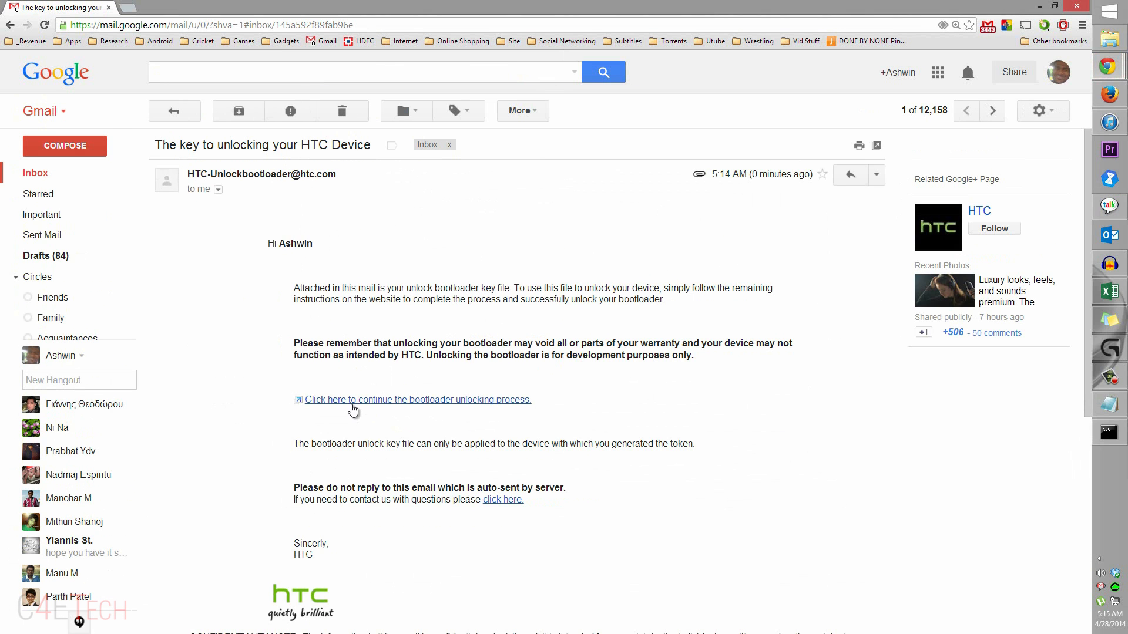
Follow the email's continue link and scroll HTCdev down to Step 9.
click(416, 399)
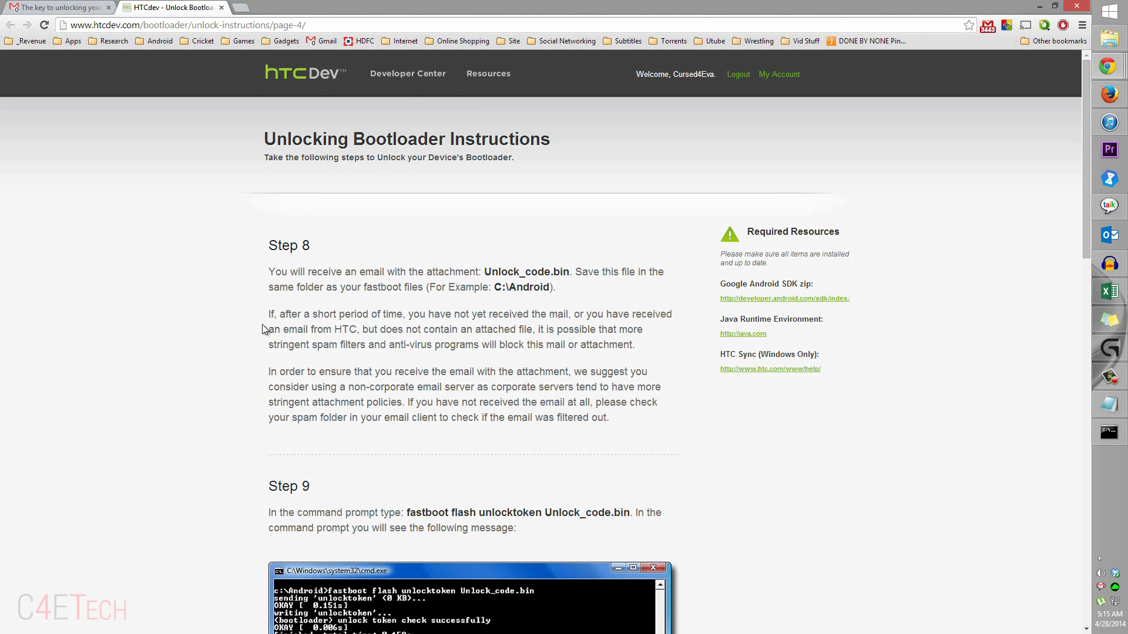
scroll(down, 3)
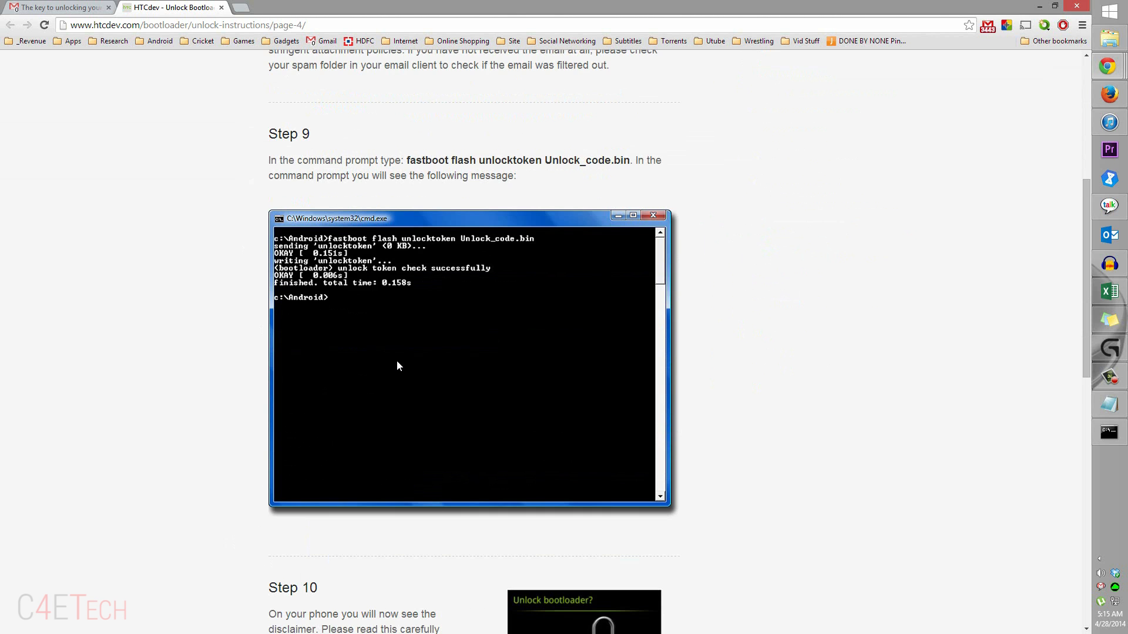
scroll(down, 3)
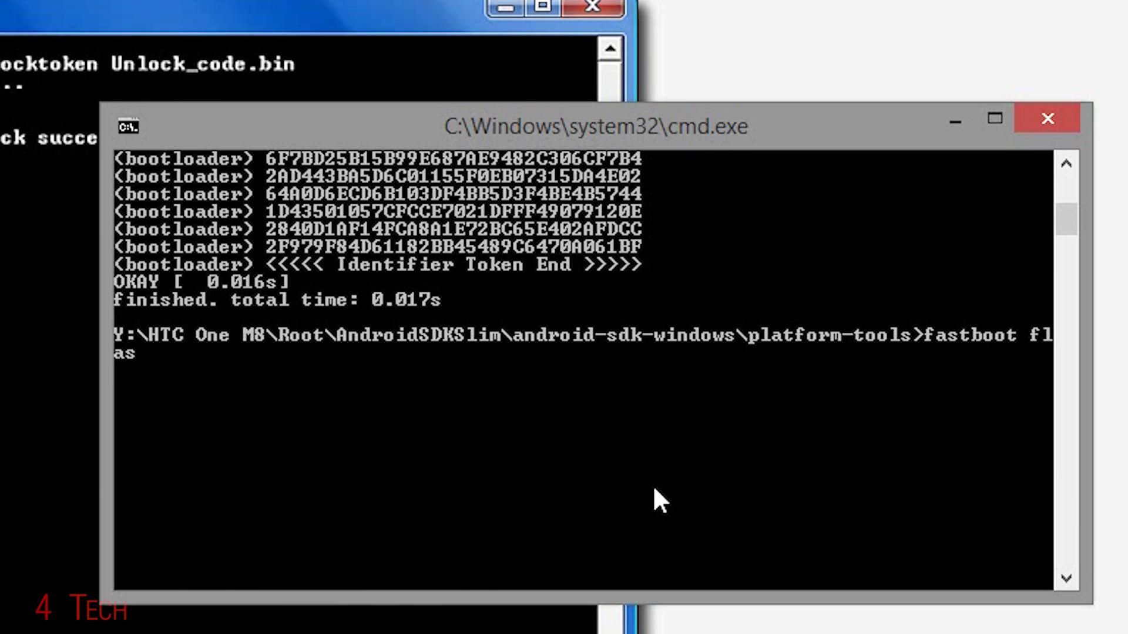
Type 'fastboot flash unlocktoken Unlock_code.bin' in the platform-tools command window.
text(unlocktoken Un)
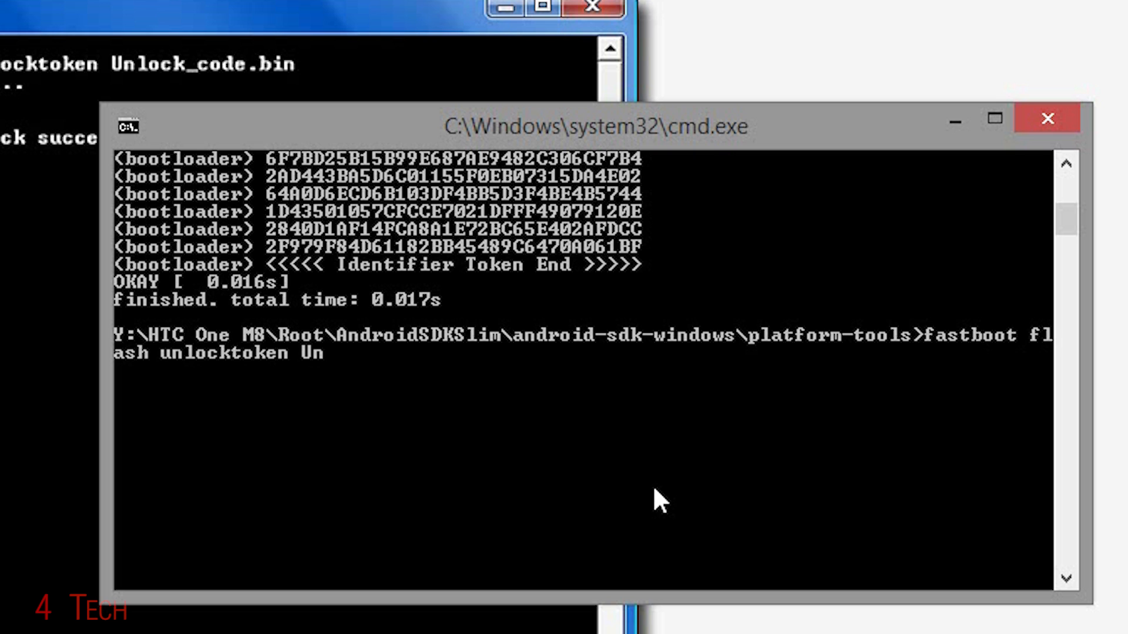
text(lock_code.bin)
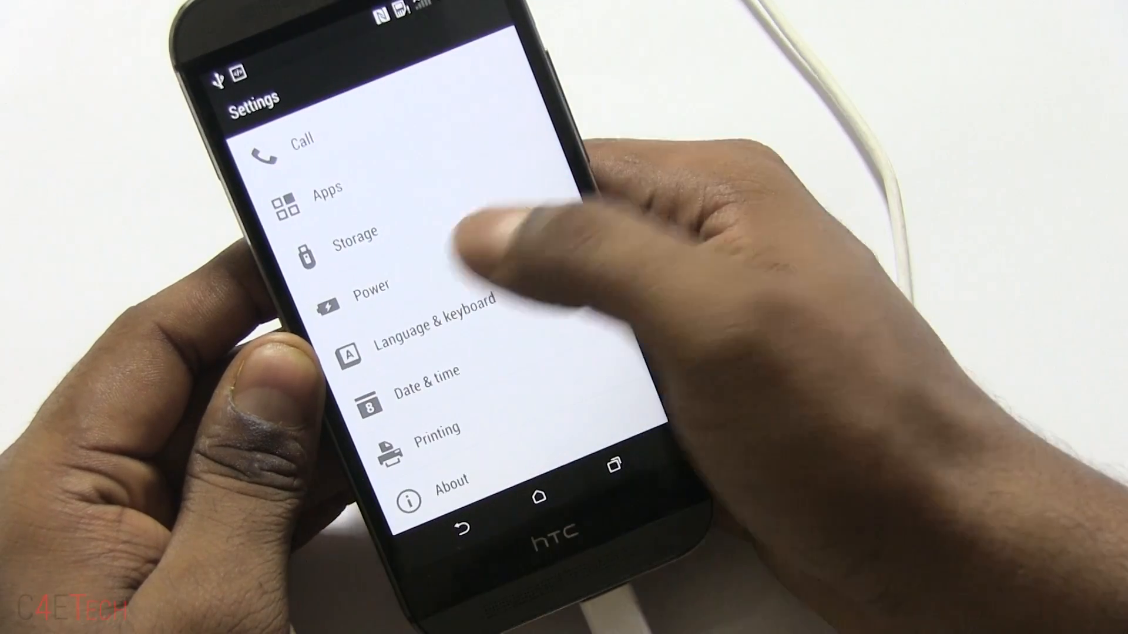
Tap the Power entry in the phone's Settings list.
click(372, 286)
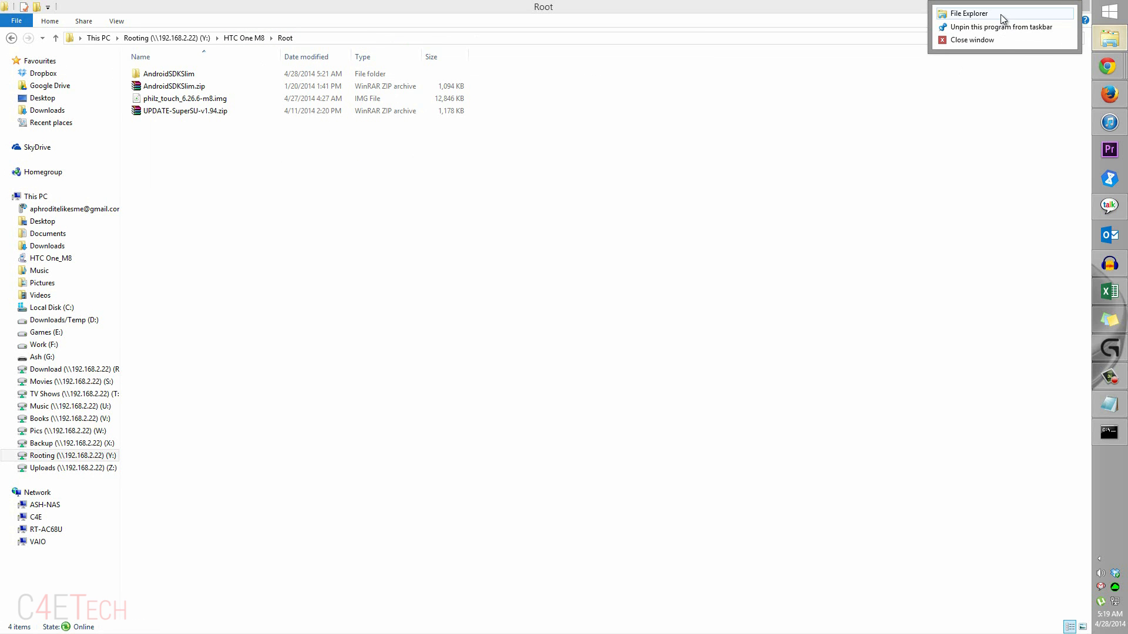
Paste UPDATE-SuperSU-v1.94.zip into the HTC One_M8's internal storage and close the extra Explorer window.
click(185, 111)
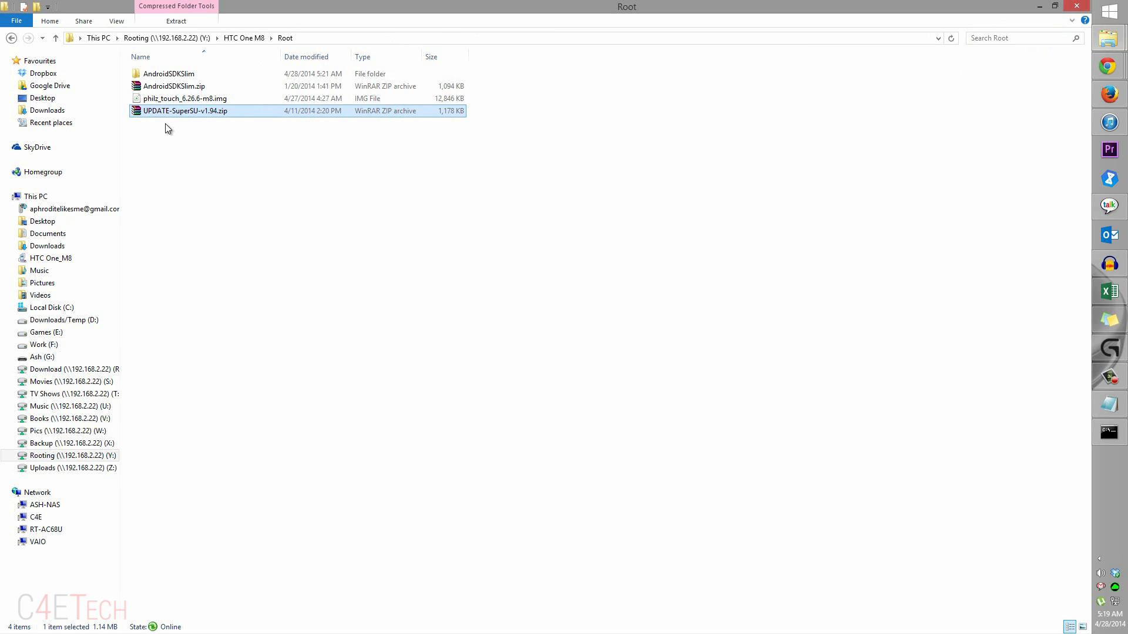
double_click(185, 110)
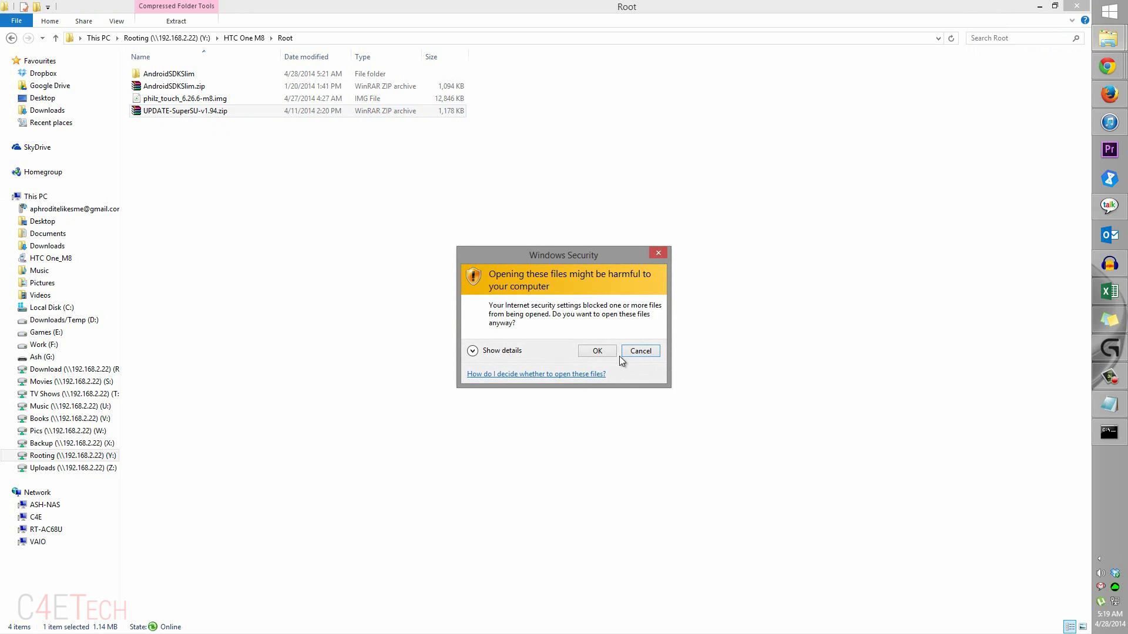
click(639, 351)
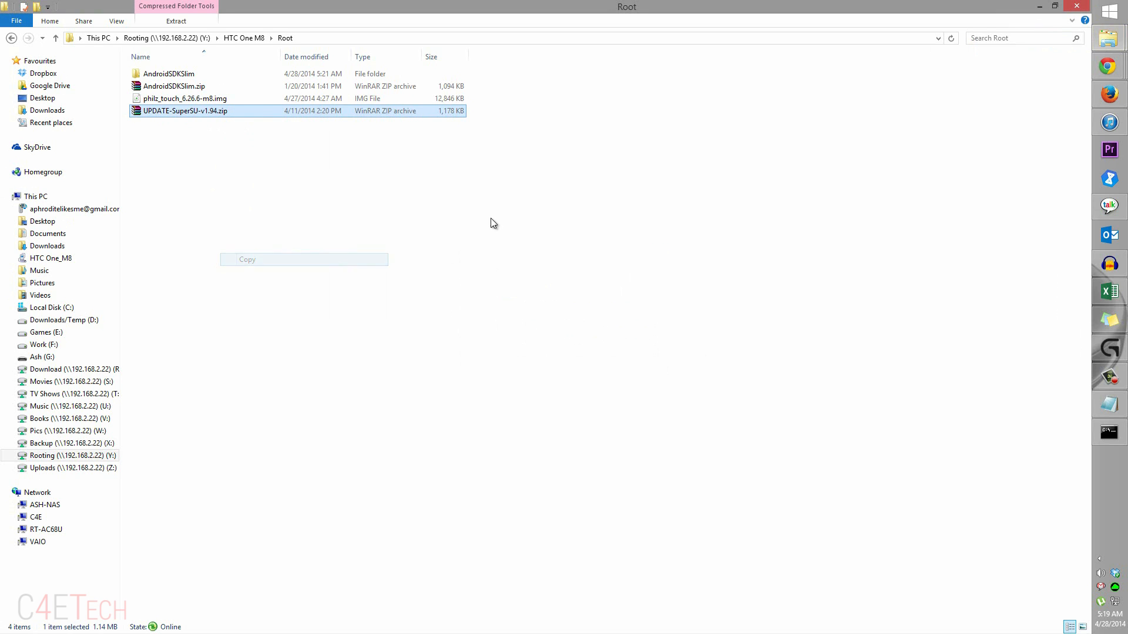
right_click(489, 233)
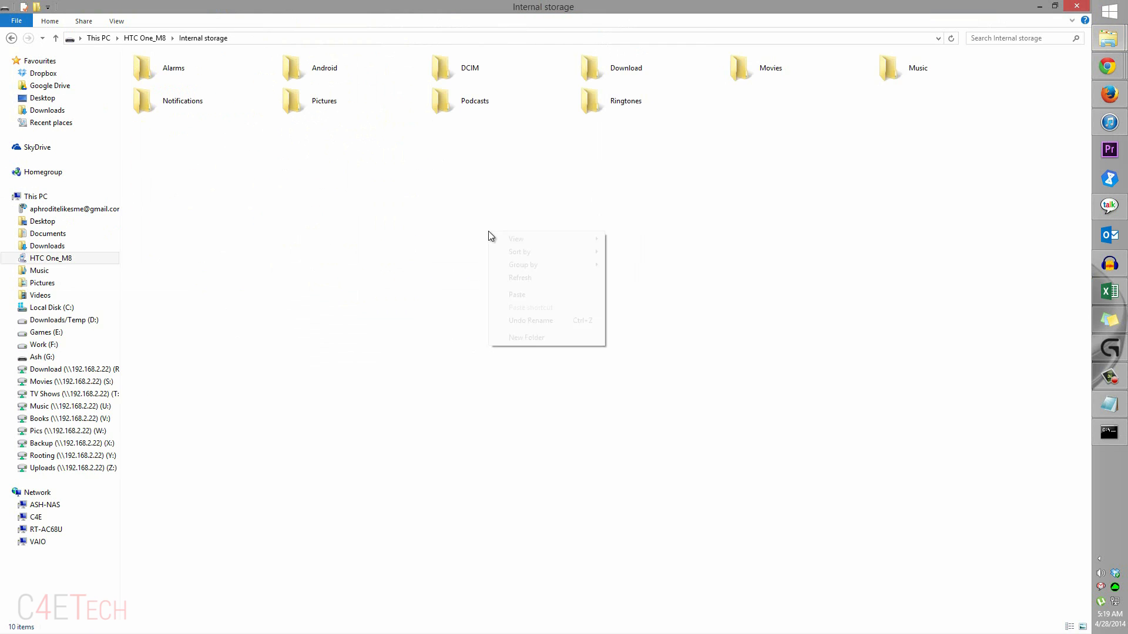
click(516, 294)
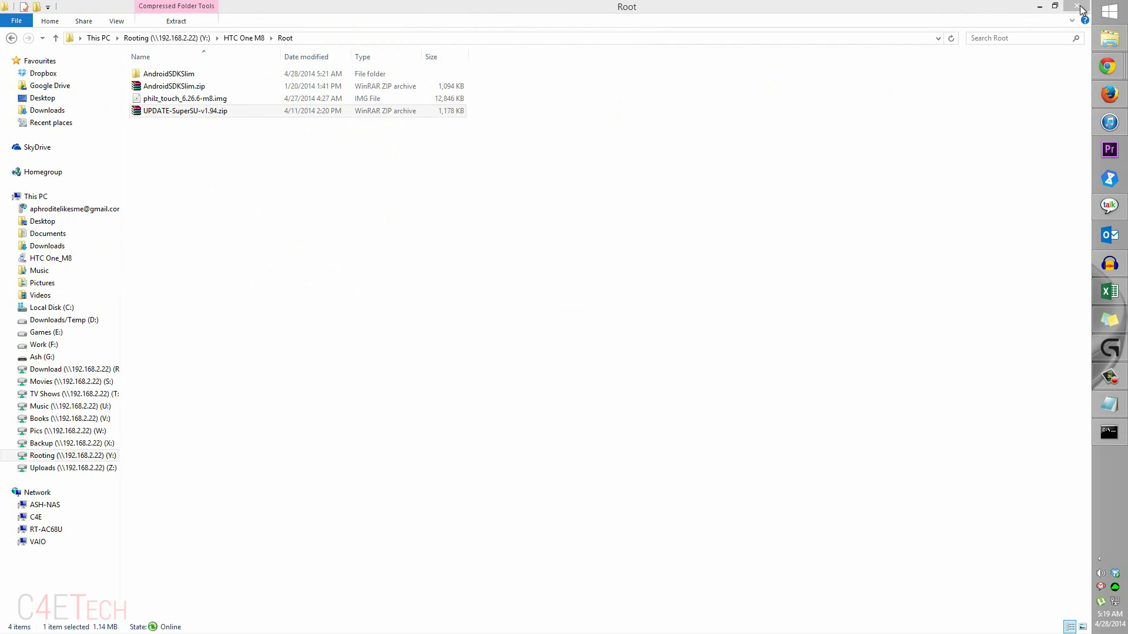
click(184, 111)
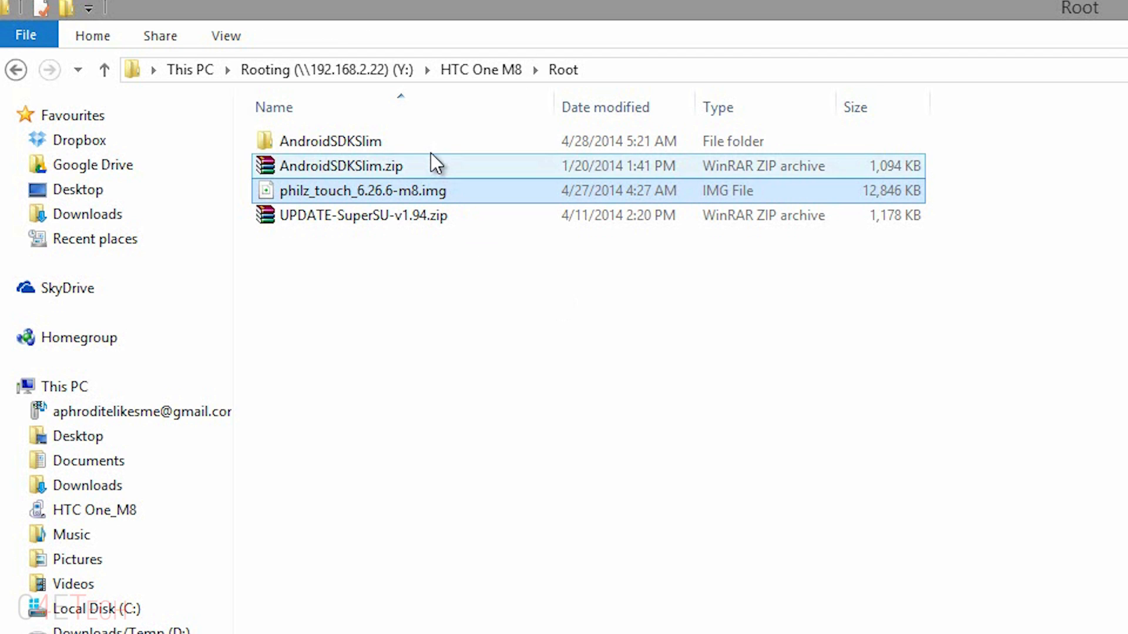
double_click(330, 140)
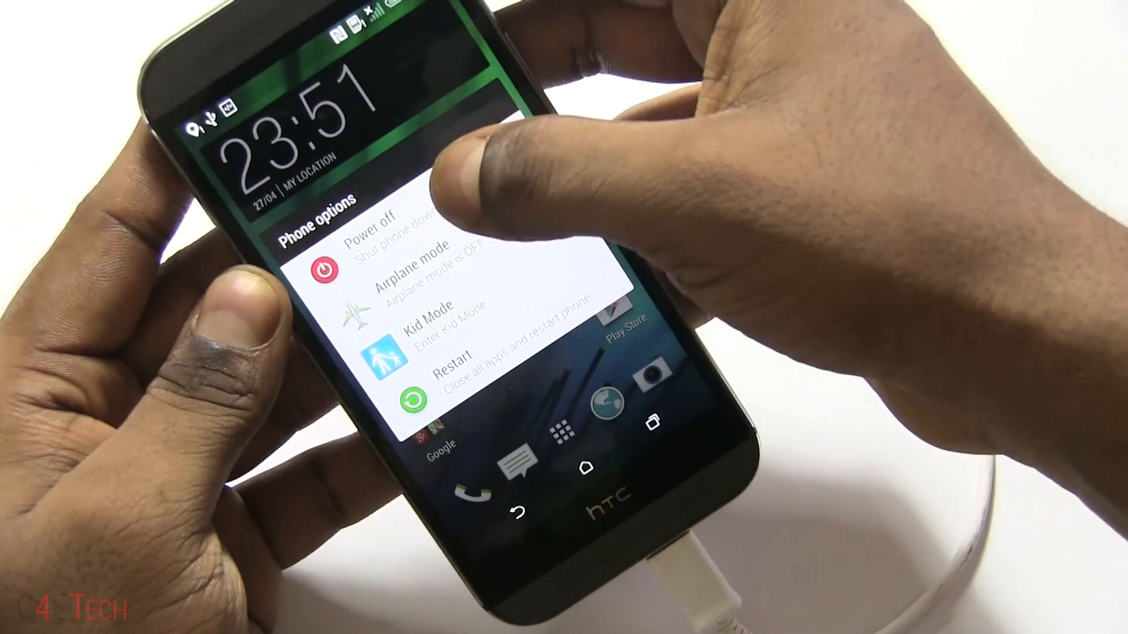
Choose Power off in the HTC One M8's phone options menu.
click(452, 360)
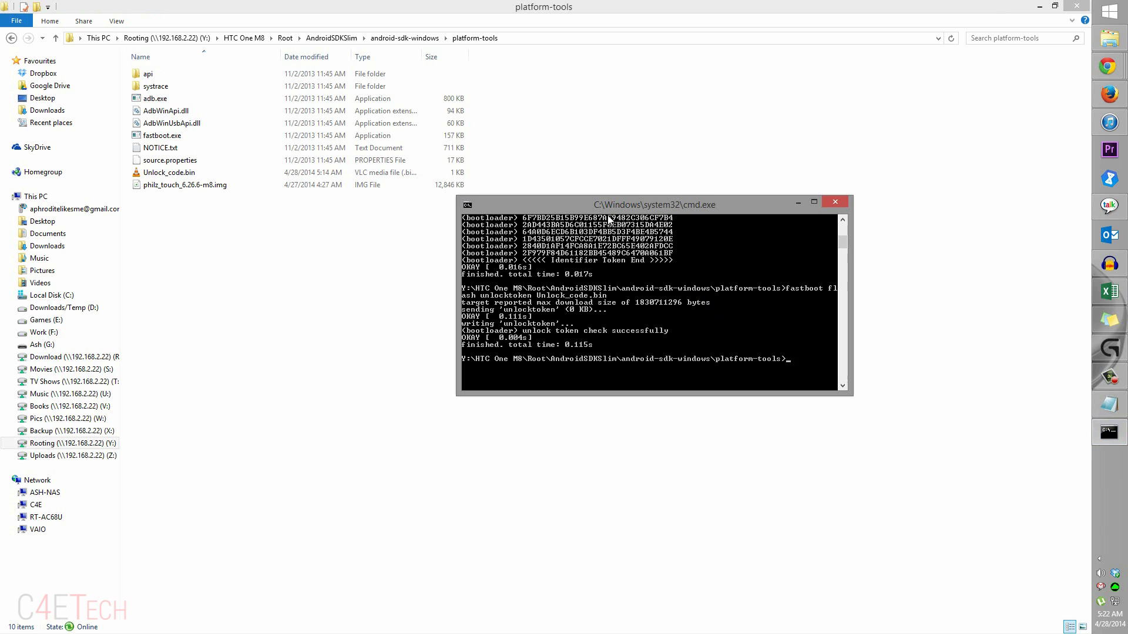
Run 'fastboot flash recovery philz_touch_6.26.6-m8.img' in the Command Prompt.
drag(653, 204, 625, 205)
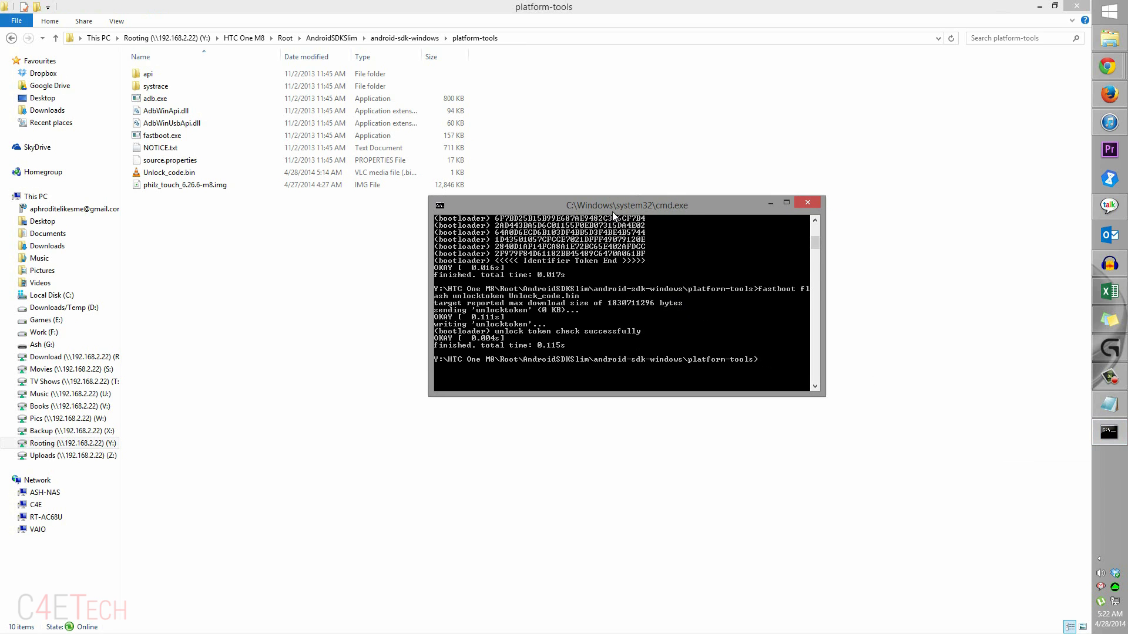
click(807, 202)
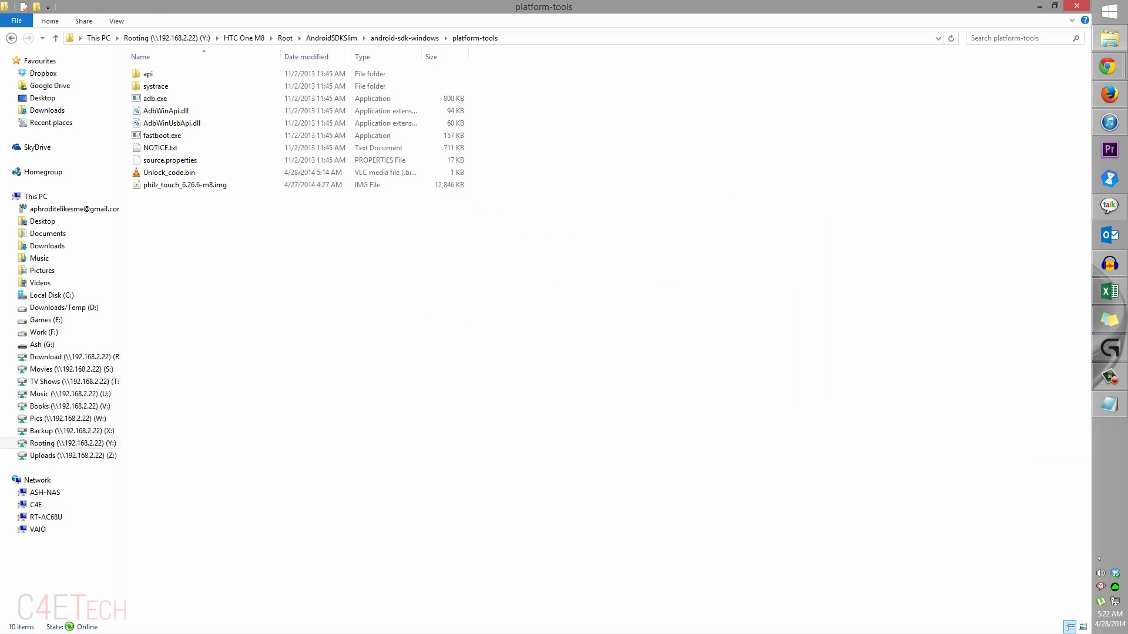
mouse_move(288, 242)
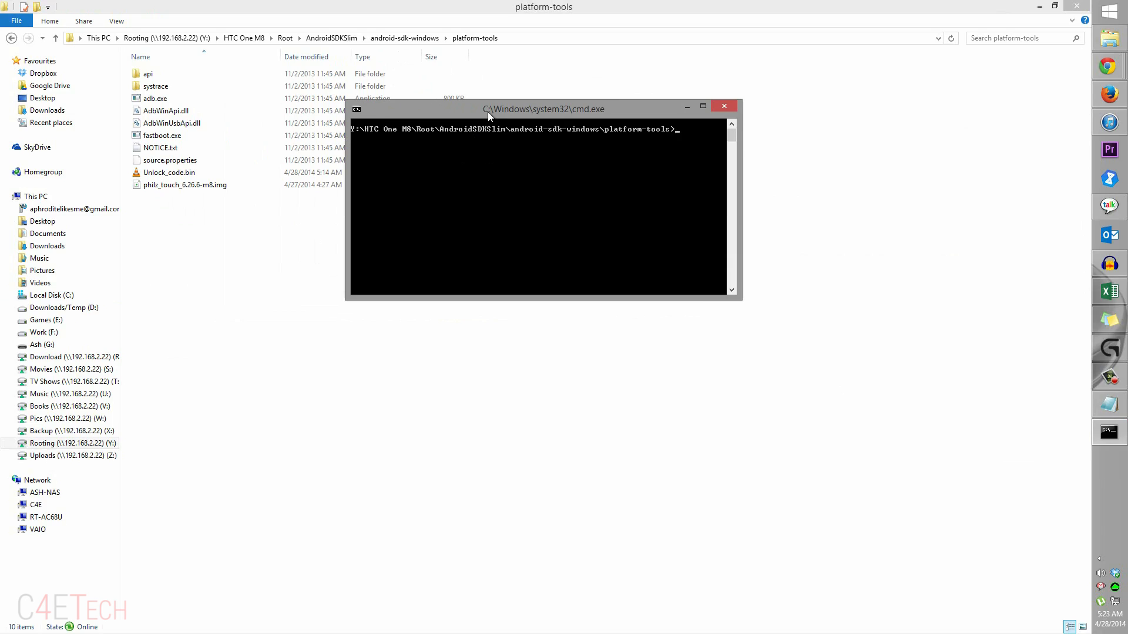
text(fastbot)
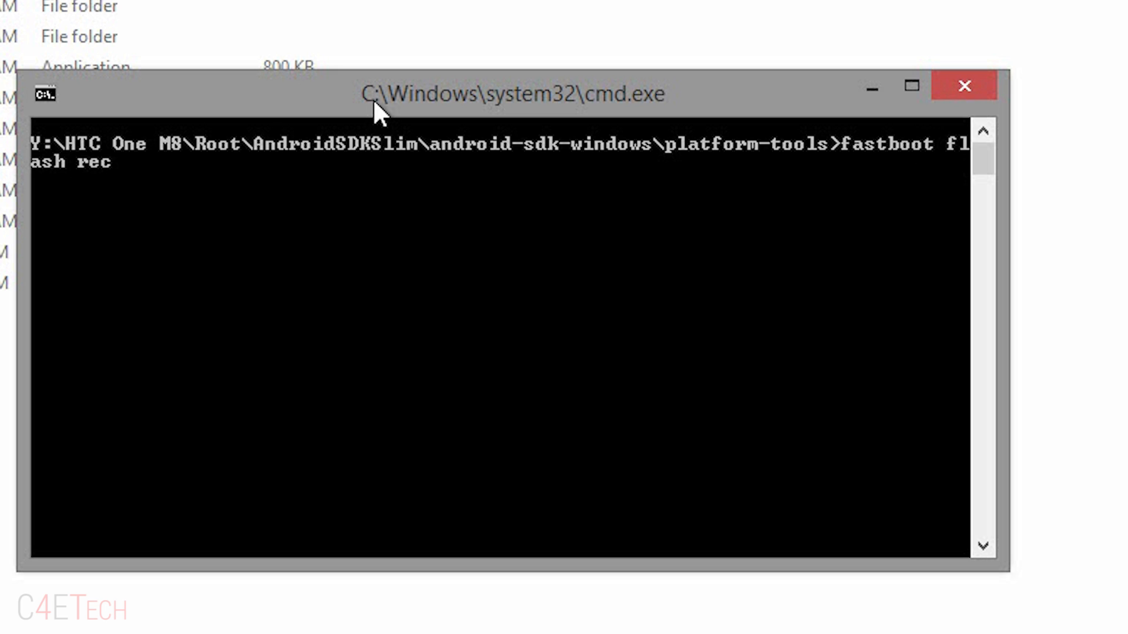
text(overy)
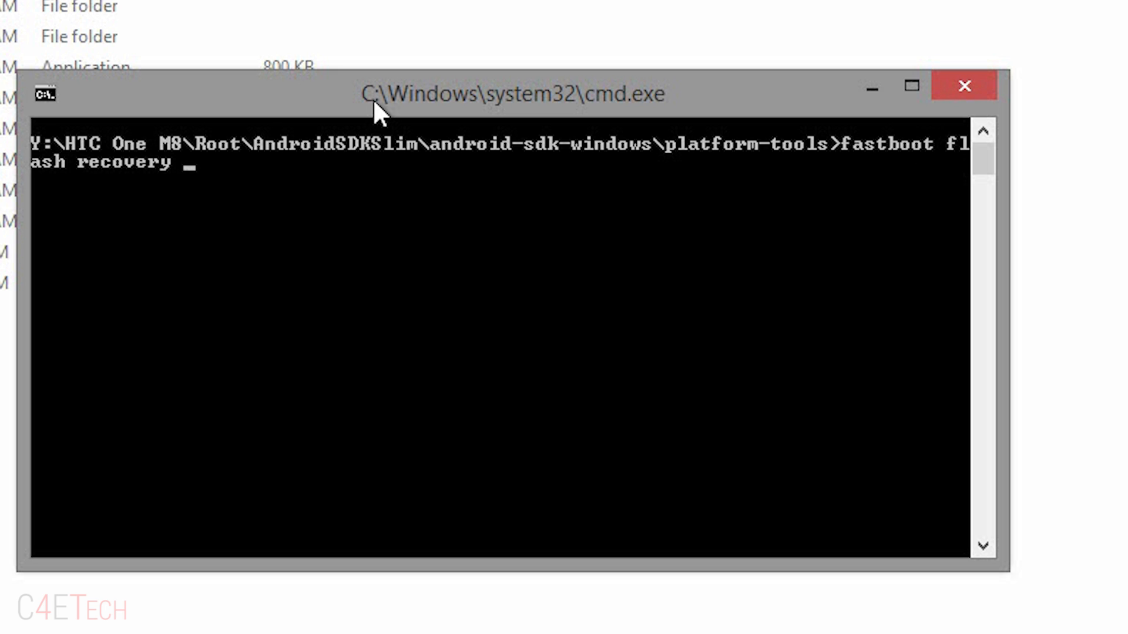
text(philz_touch_6.26.6-m8.img)
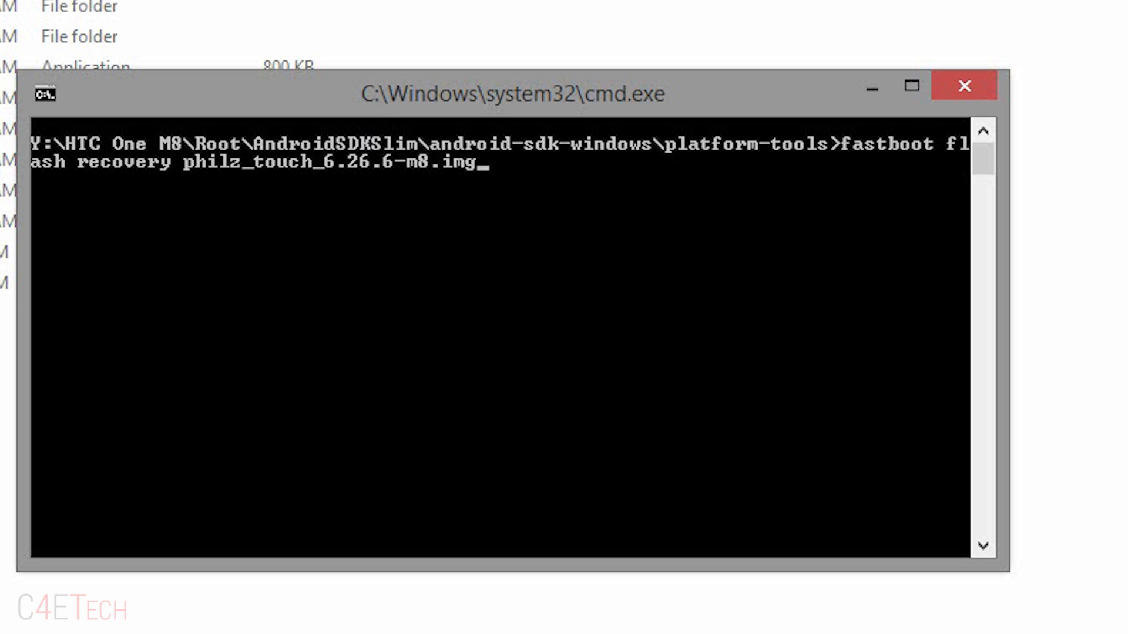
mouse_move(539, 226)
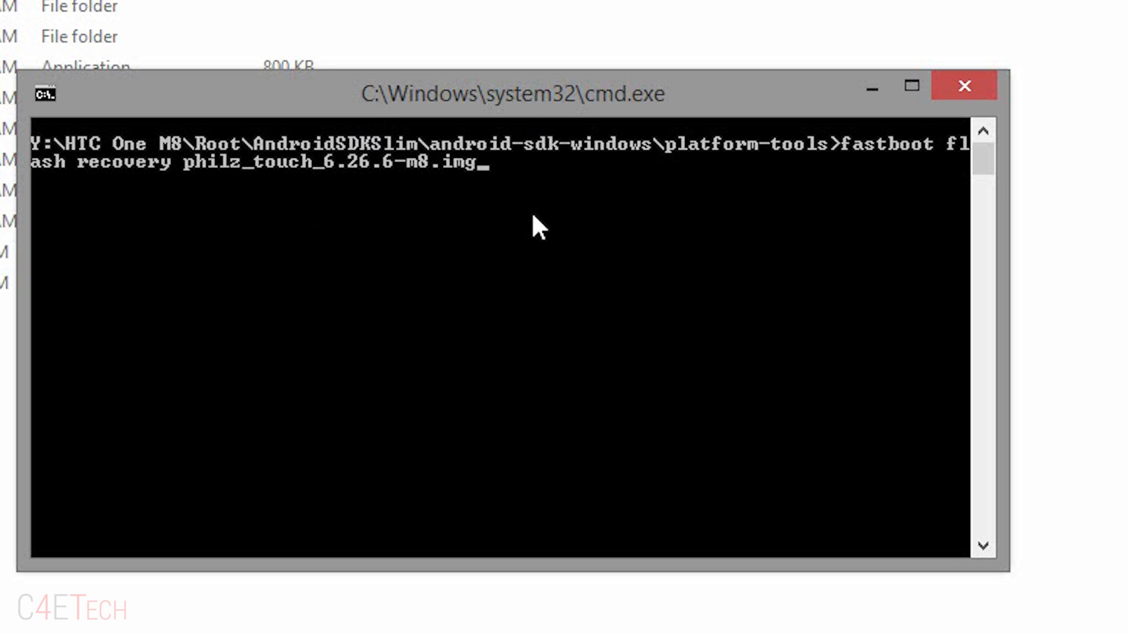
key(enter)
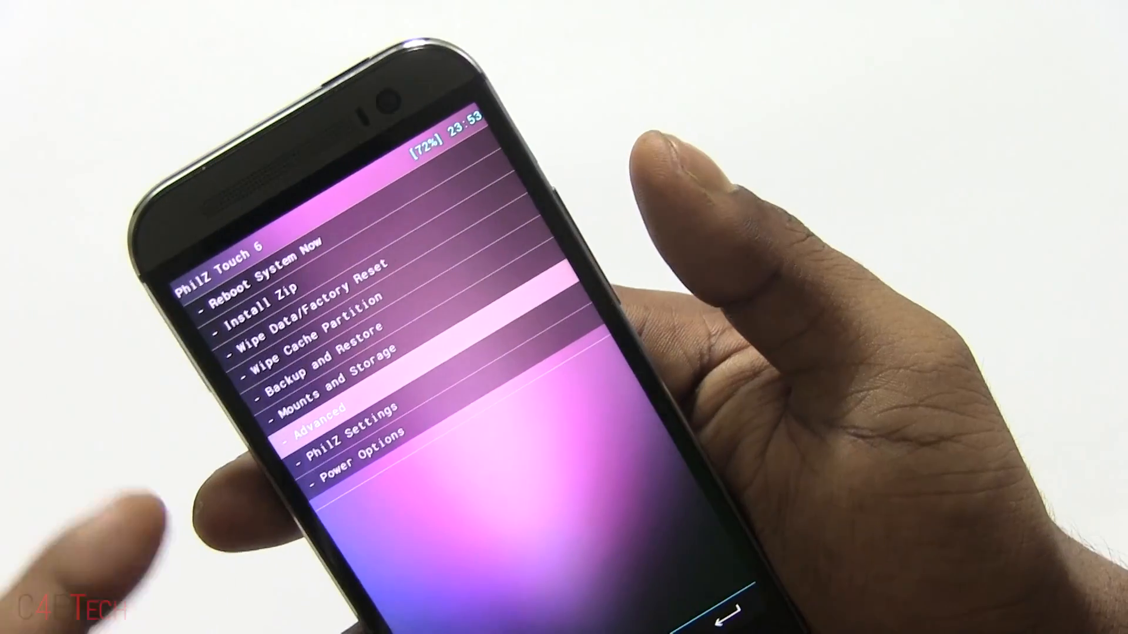
Select an option in the PhilZ Touch 6 recovery menu.
click(264, 282)
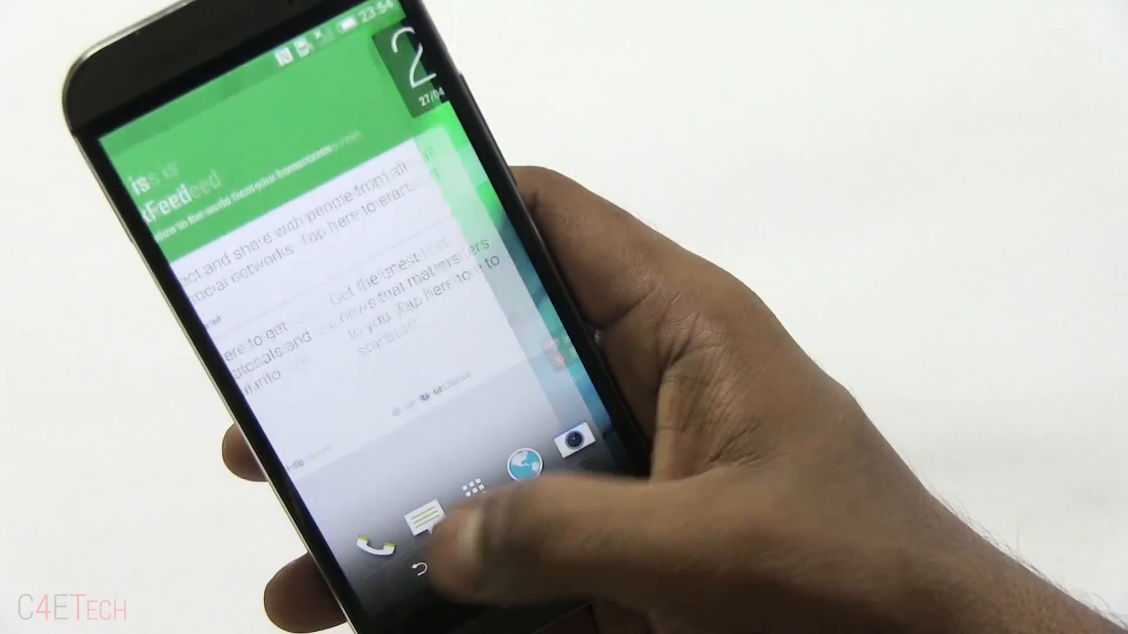
Open SuperSU from the app drawer, then start Root Checker Basic's root verification.
click(474, 484)
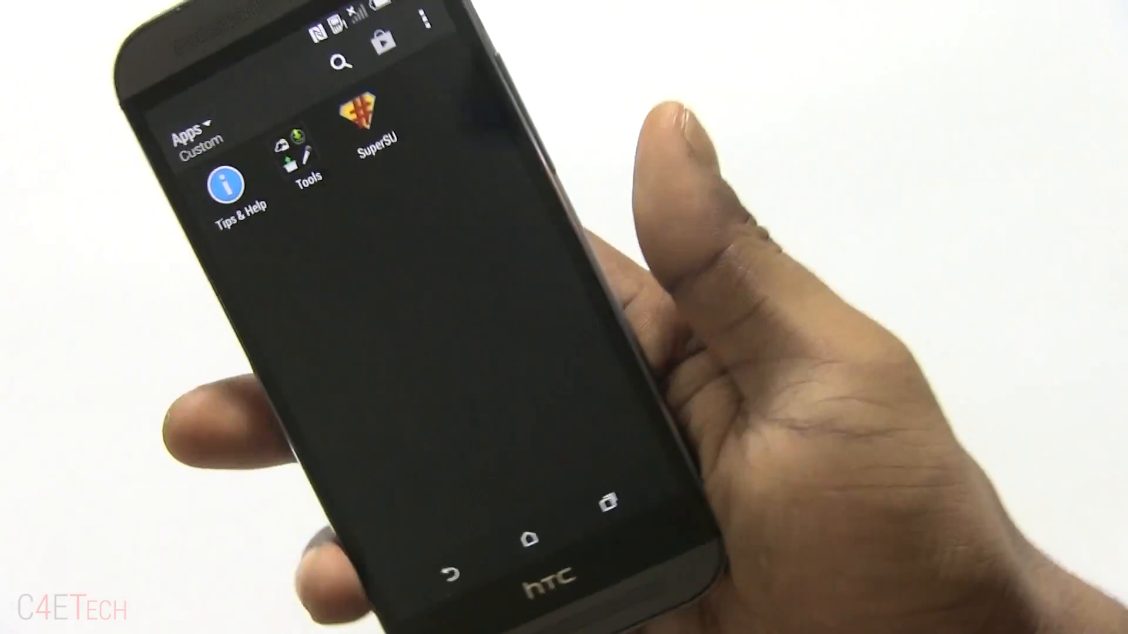
click(375, 116)
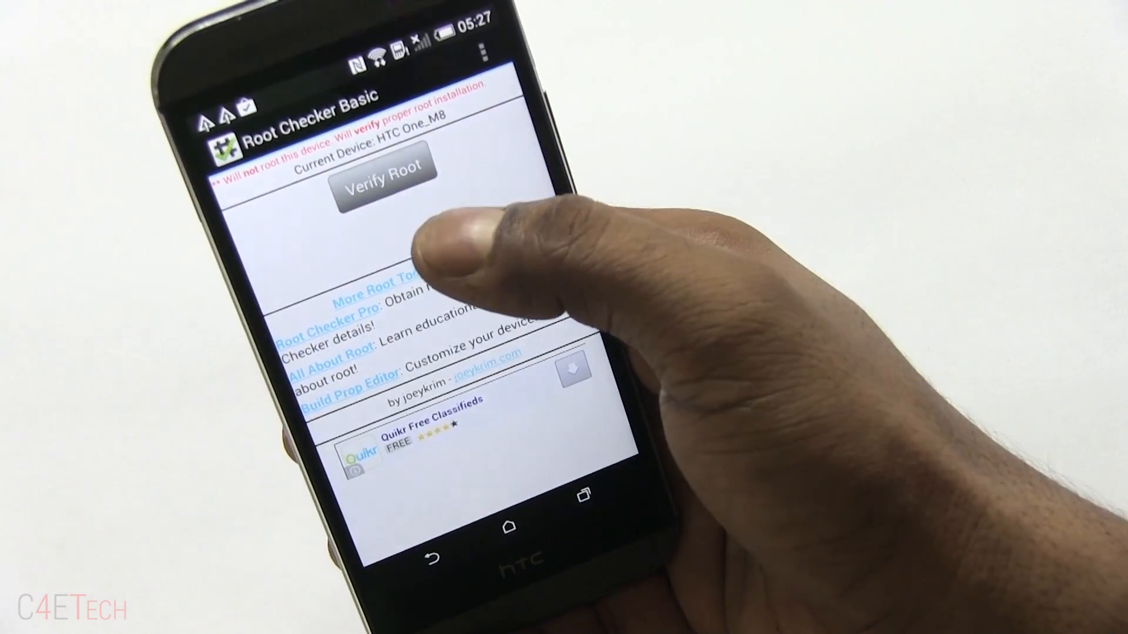
click(380, 179)
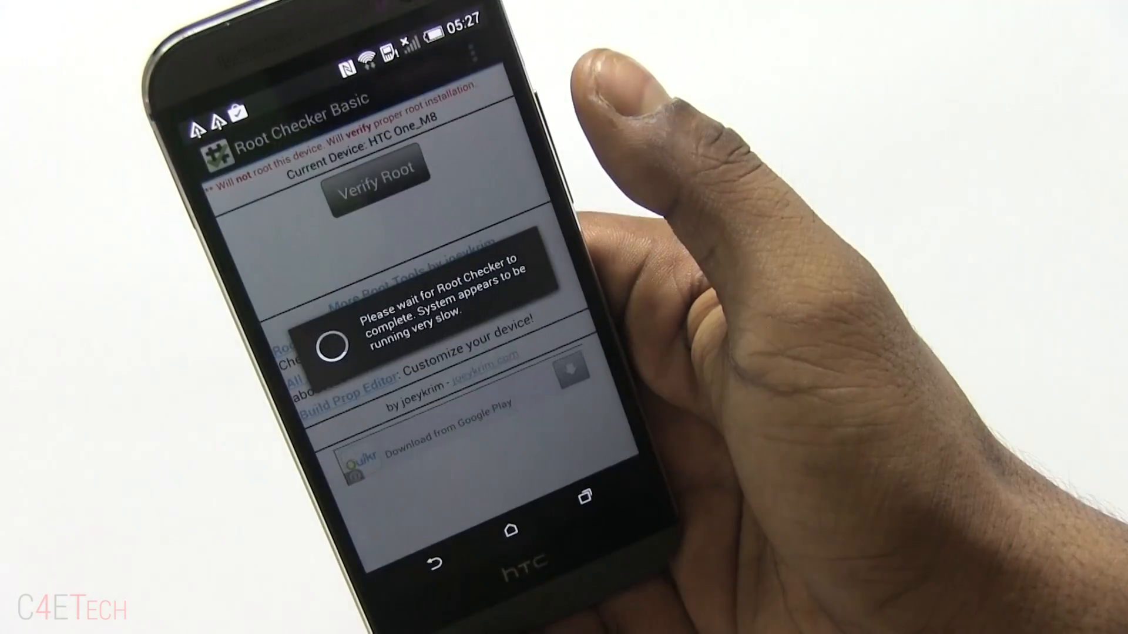